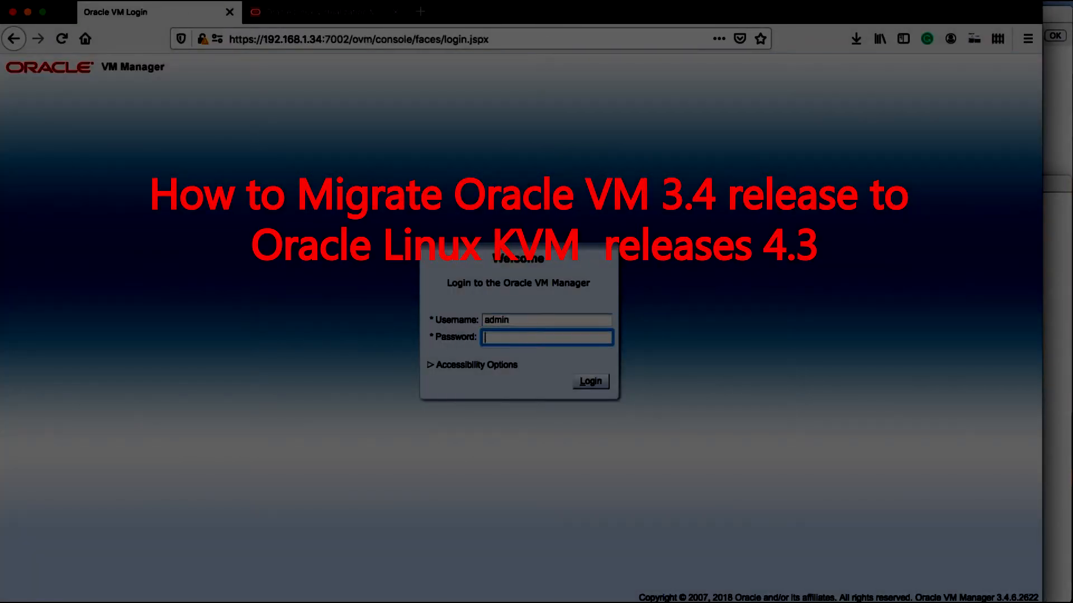
Log in as admin and expand OVM_OL76 to view its Oracle Linux 7, Xen HVM configuration.
click(589, 381)
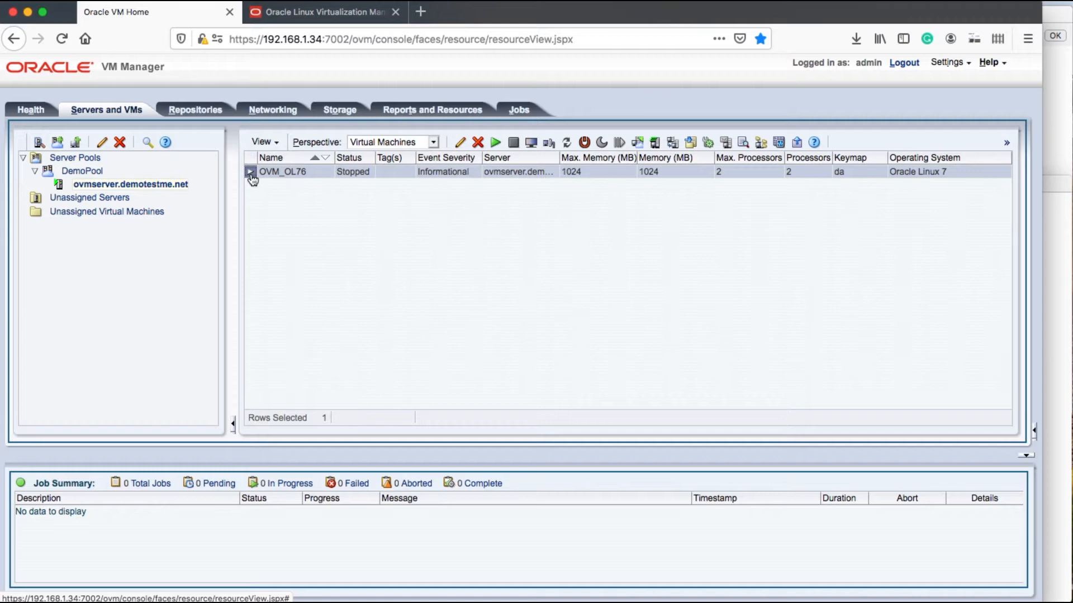
click(281, 172)
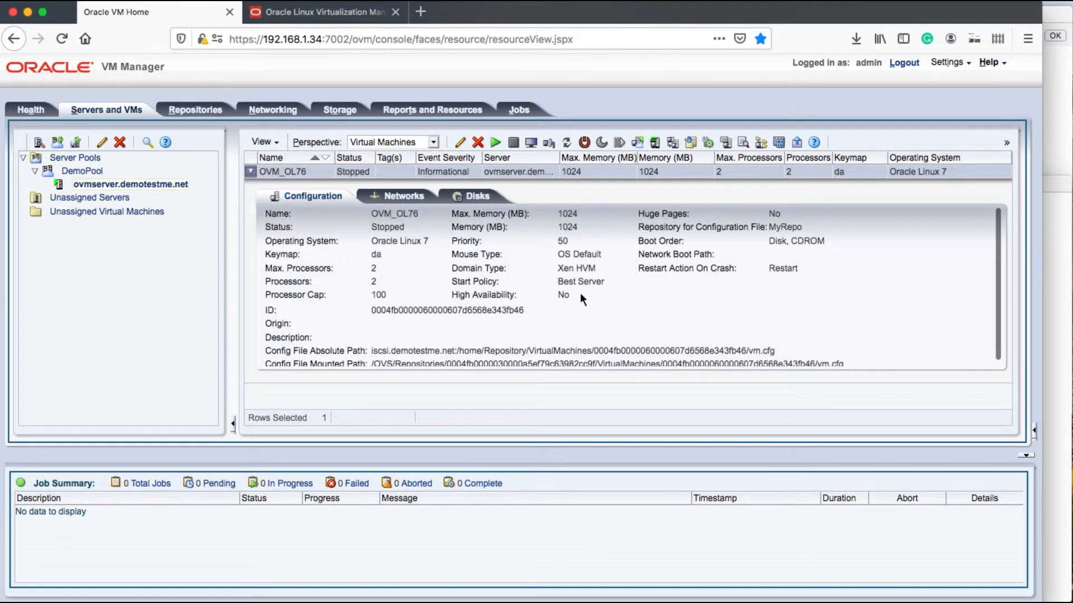
mouse_move(202, 161)
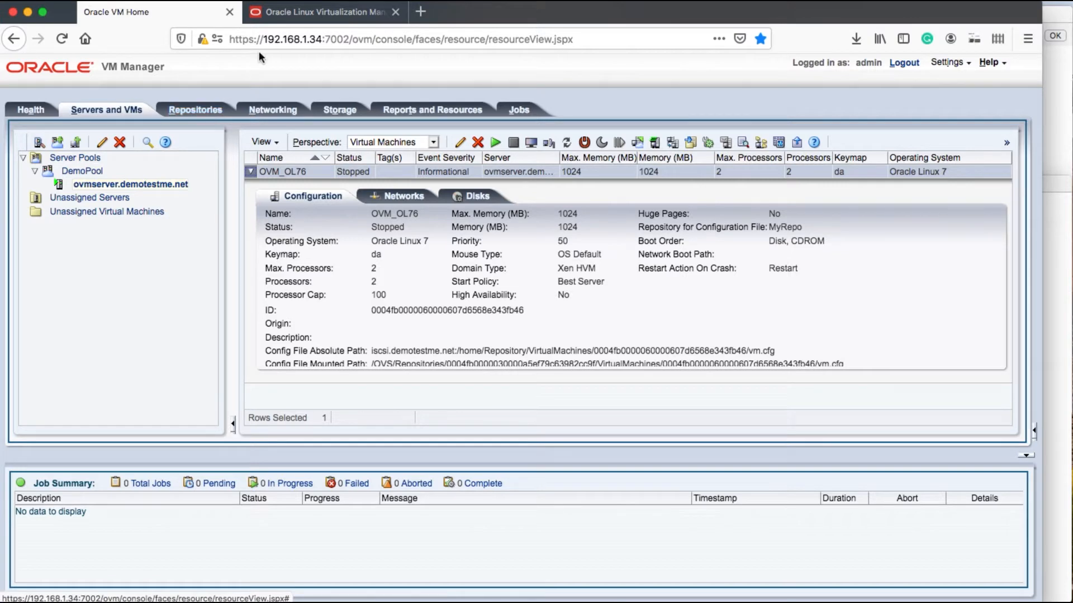
mouse_move(322, 12)
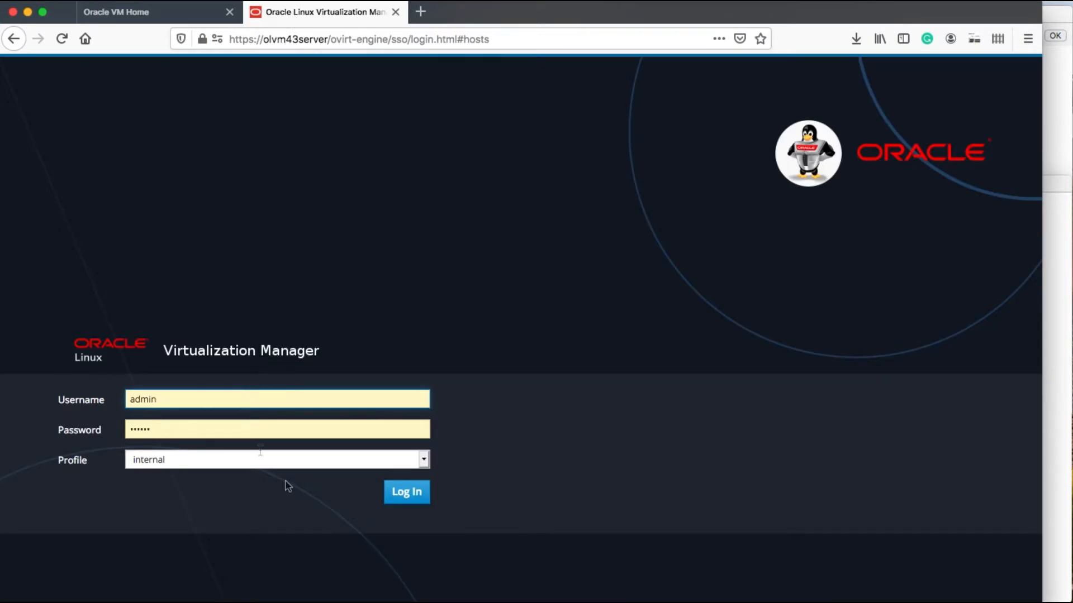
Log in with the internal profile and list the VMs, showing OL7server down.
click(406, 492)
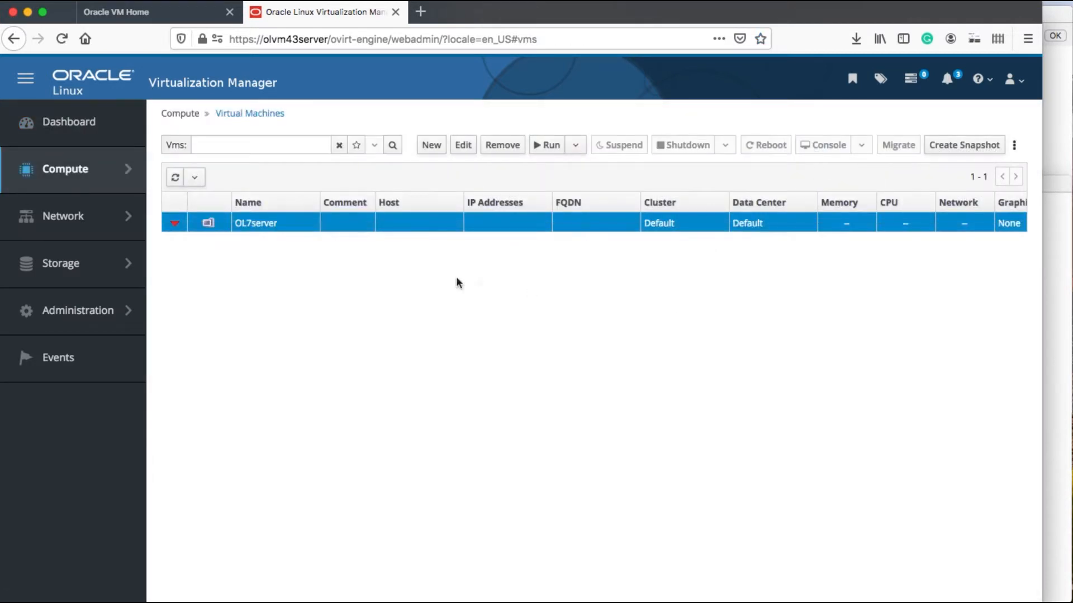
Install oraclelinux-developer-release-el7 and yum-utils, enable ol7_developer_kvm_utils, and install qemu-block-curl.
key(alt+tab)
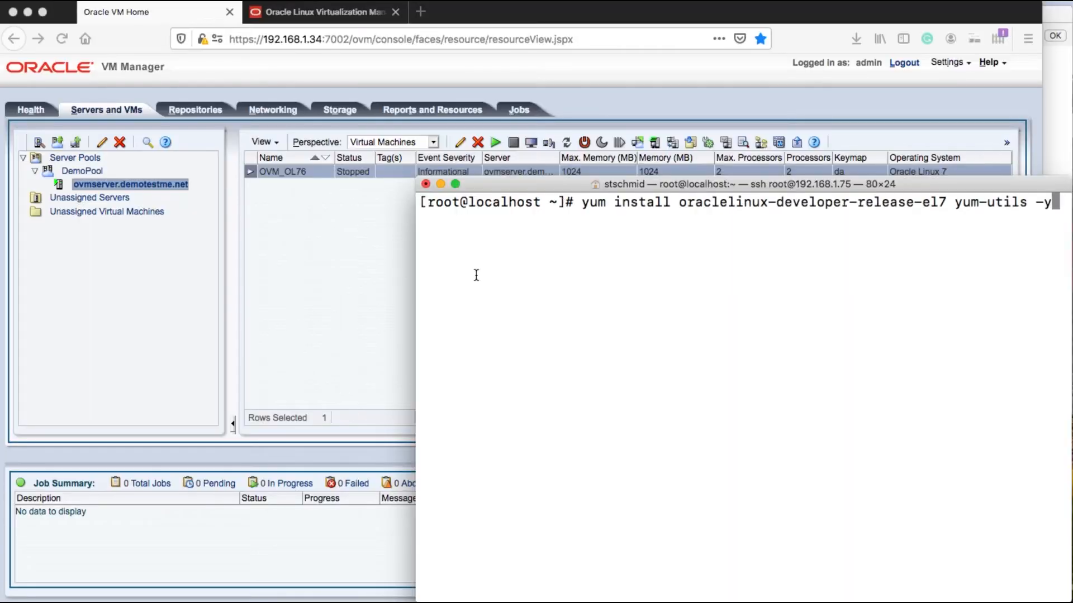
key(Return)
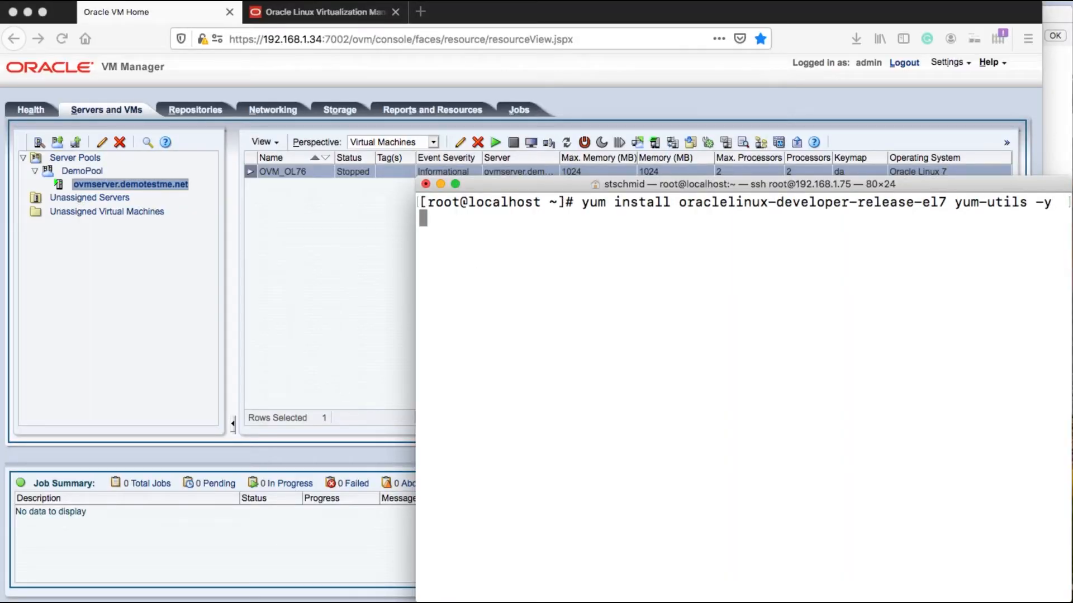
key(Return)
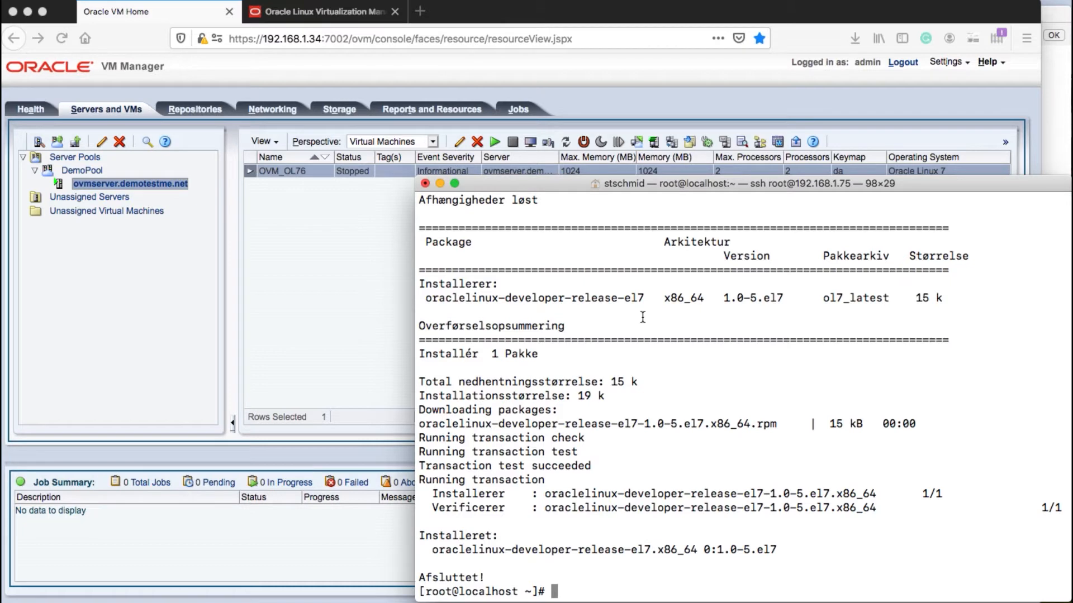
text(yum-config-manager --enable ol7_developer_kvm_utils)
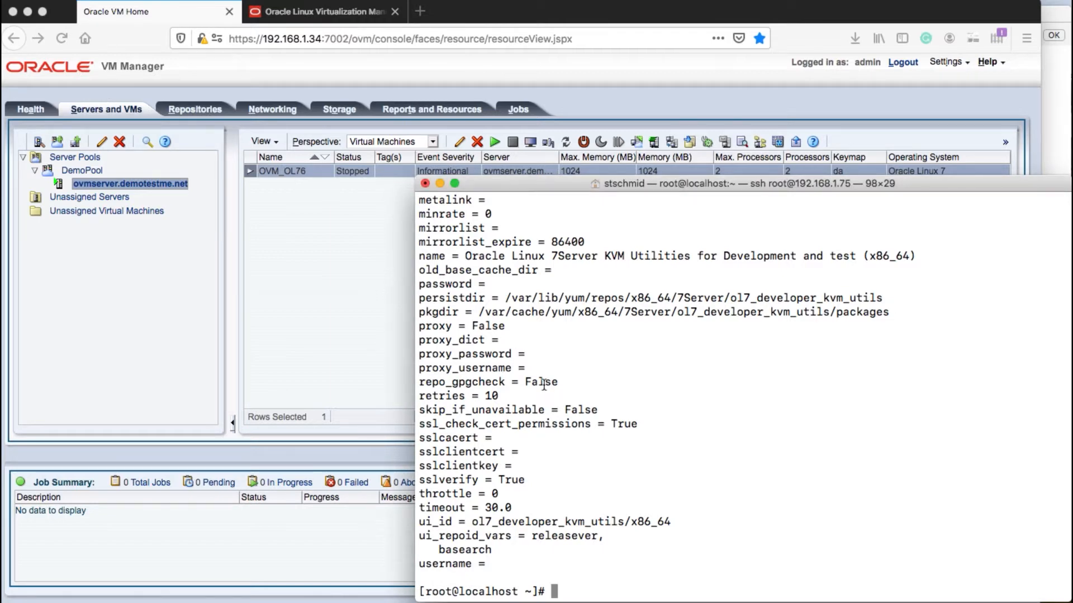
text(yum install qemu-block-curl)
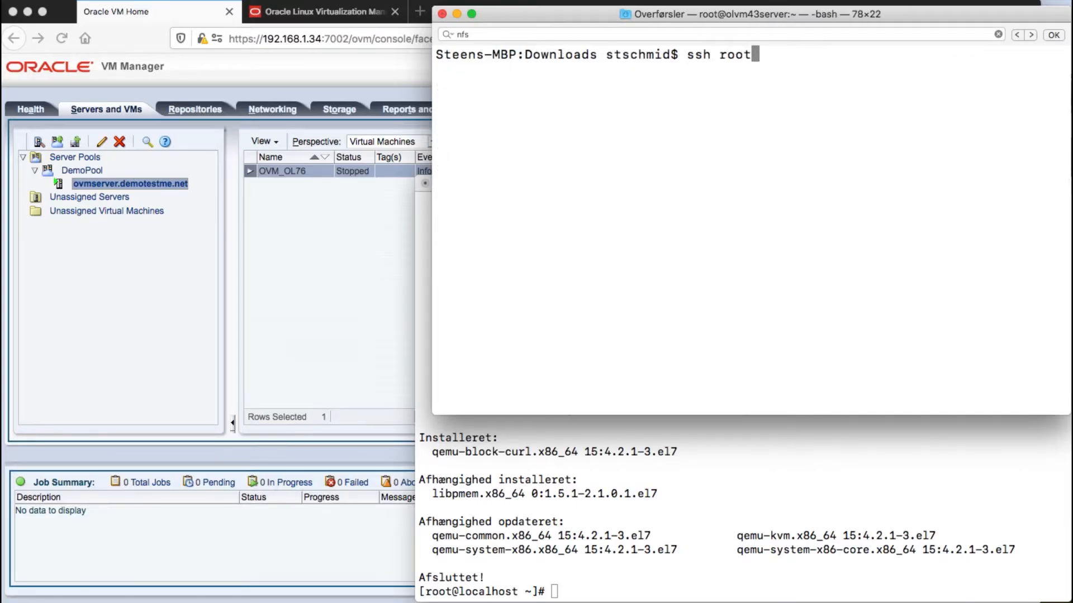
SSH as root into the Oracle VM server at 192.168.1.35.
text(@192.168.1.35)
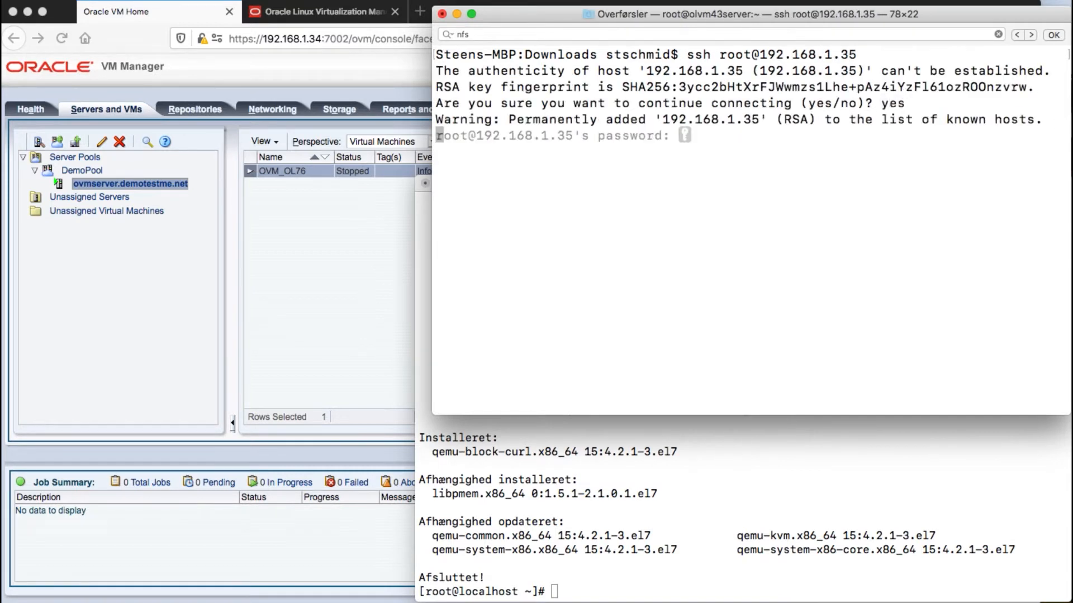
key(Return)
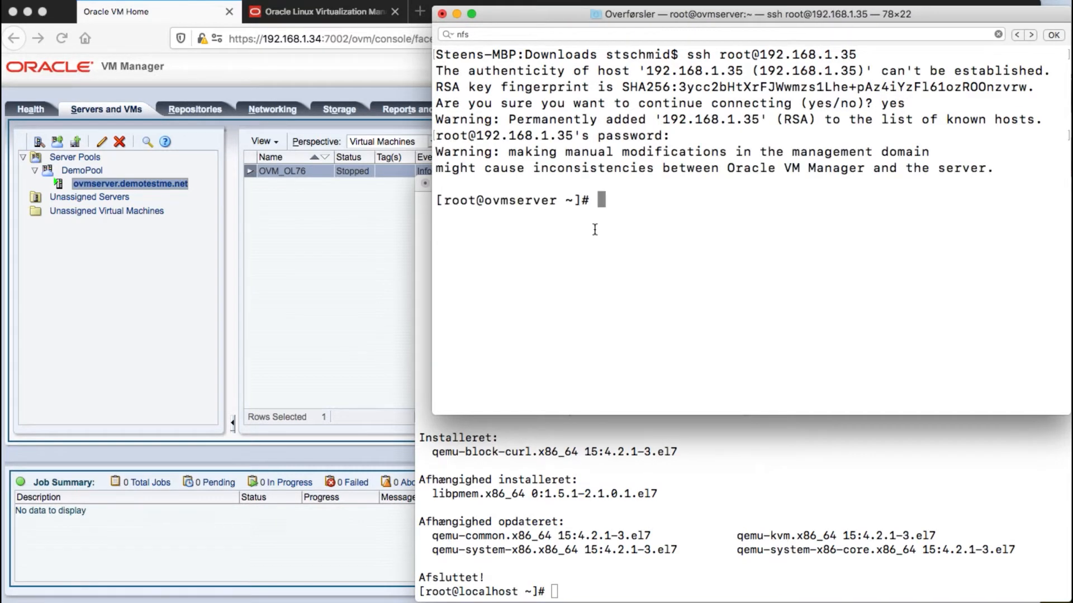
text(vi /etc/xen/xend-config.sxp)
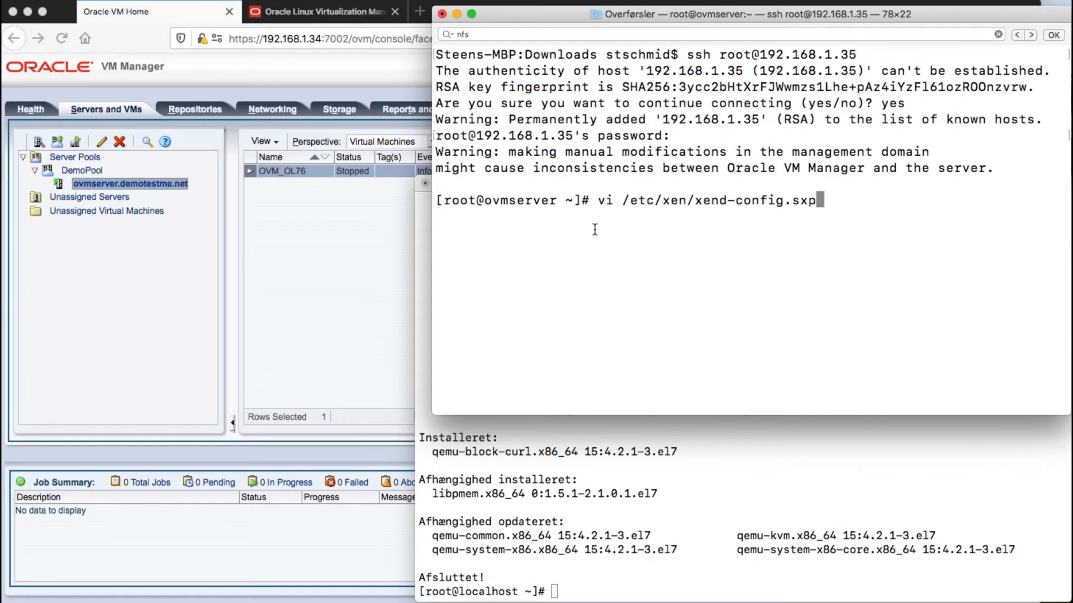
Change xend-http-server to yes in /etc/xen/xend-config.sxp and save with :wq!
key(Return)
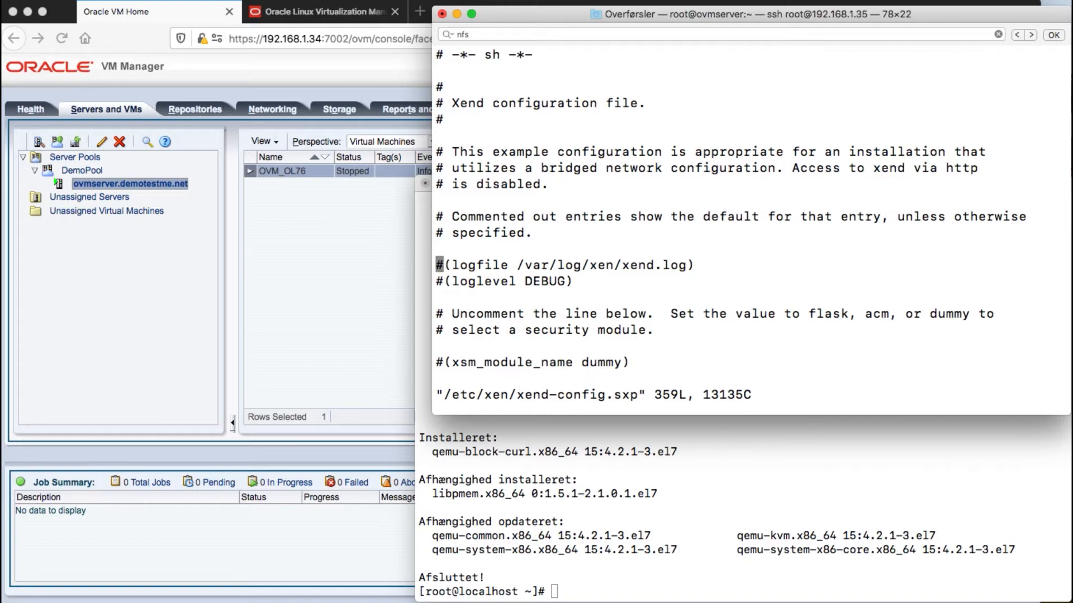
scroll(down, 3)
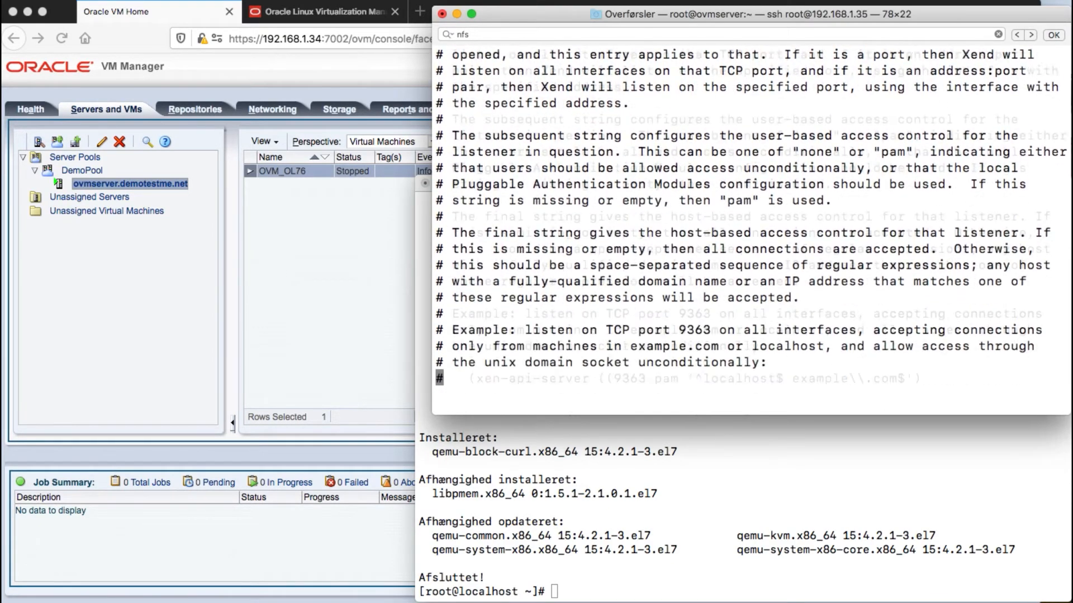
scroll(down, 3)
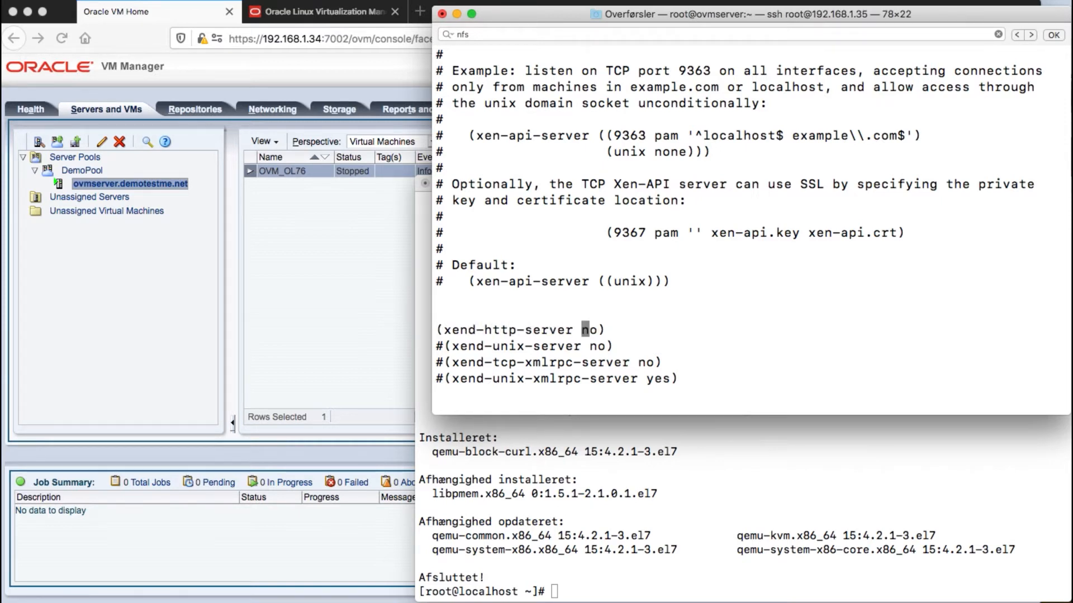
text(yes)
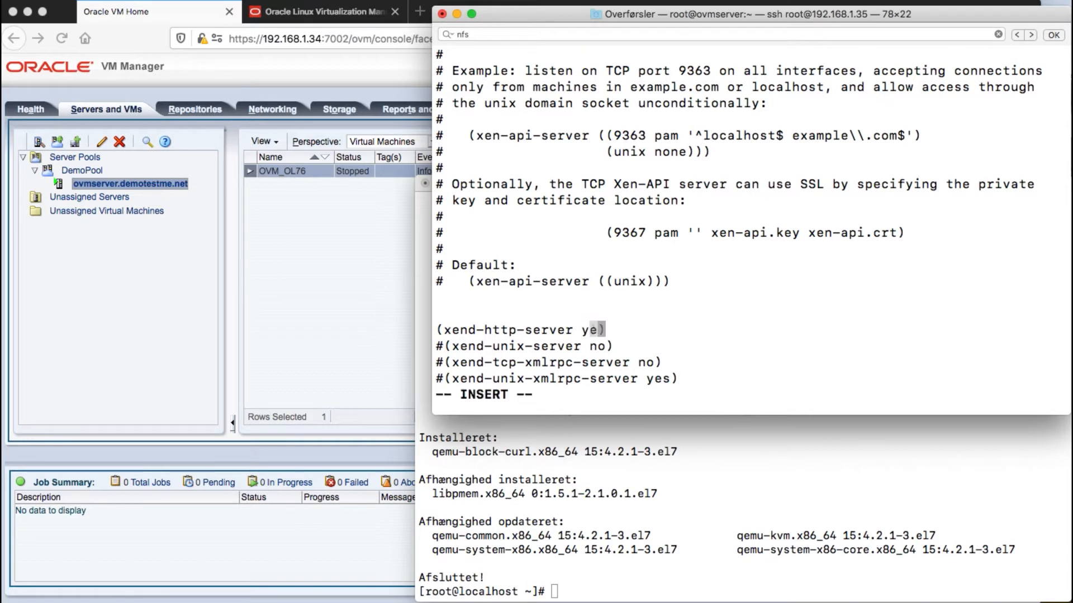
text(s)
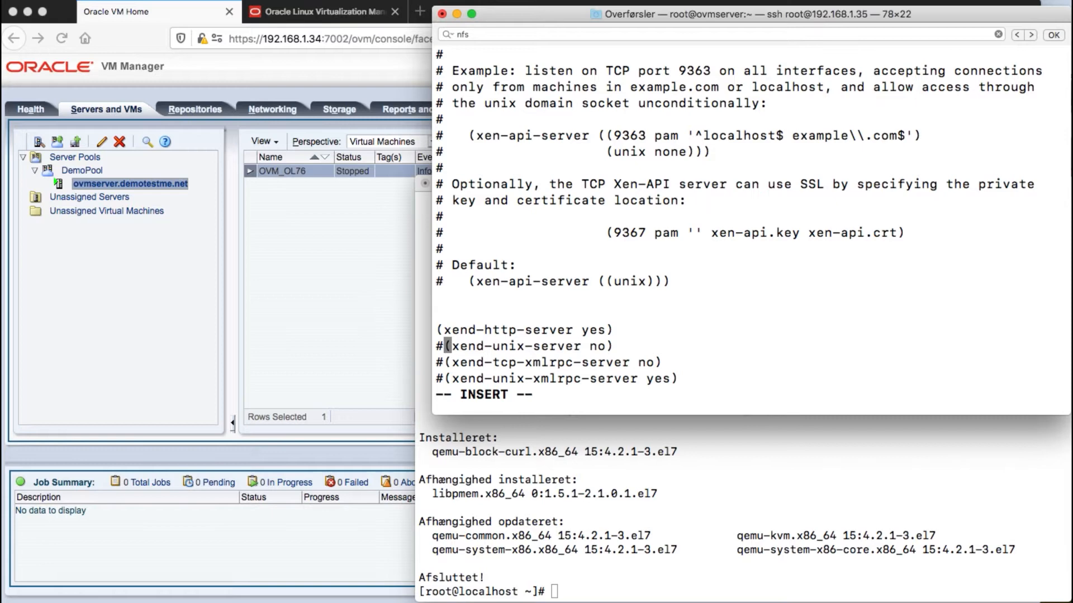
scroll(down, 3)
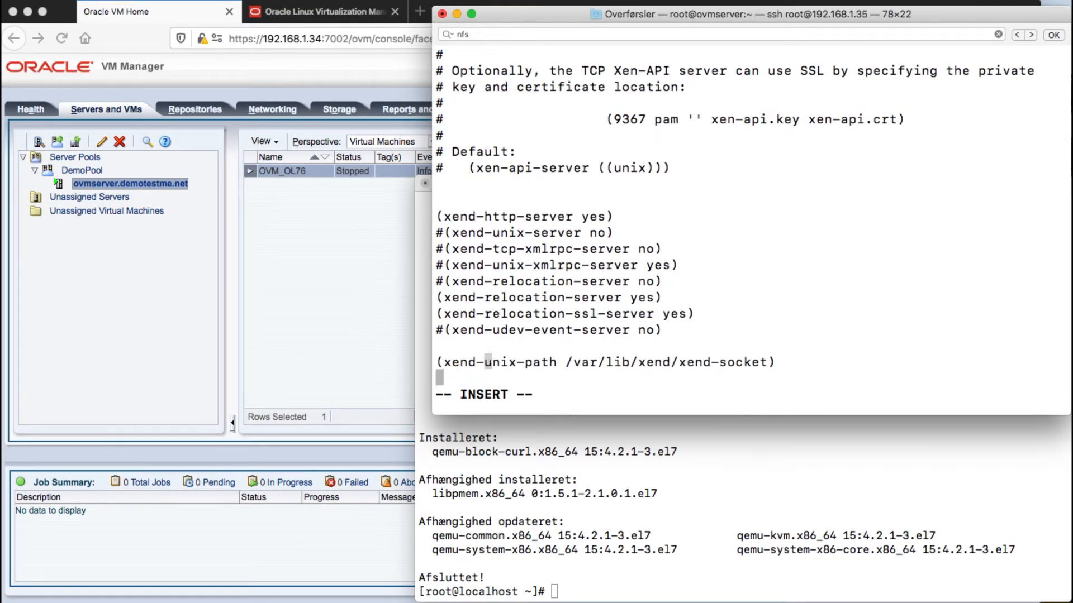
scroll(up, 3)
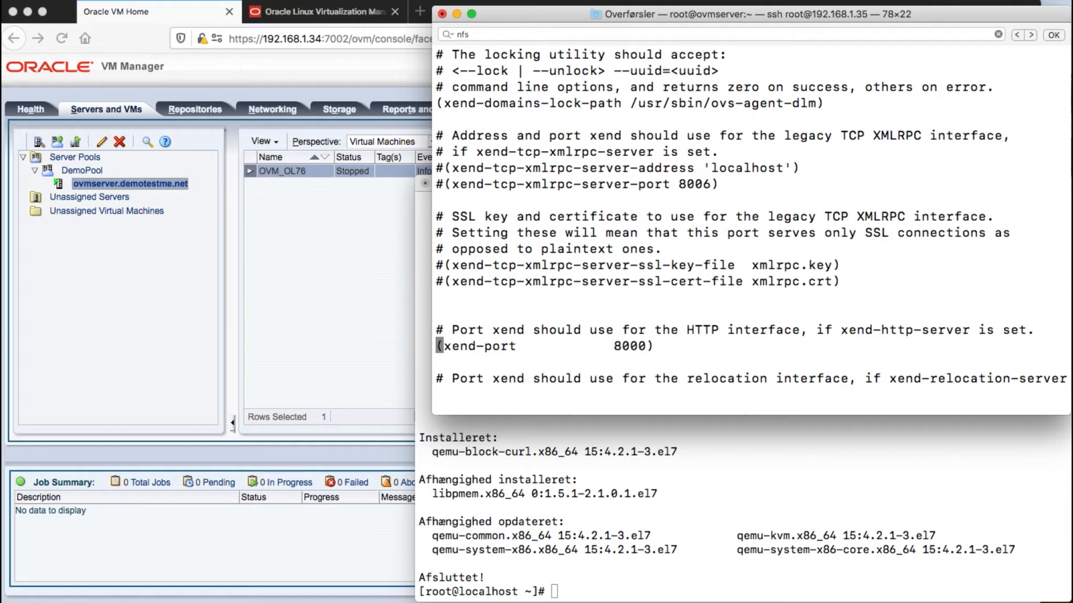
text(:wq!)
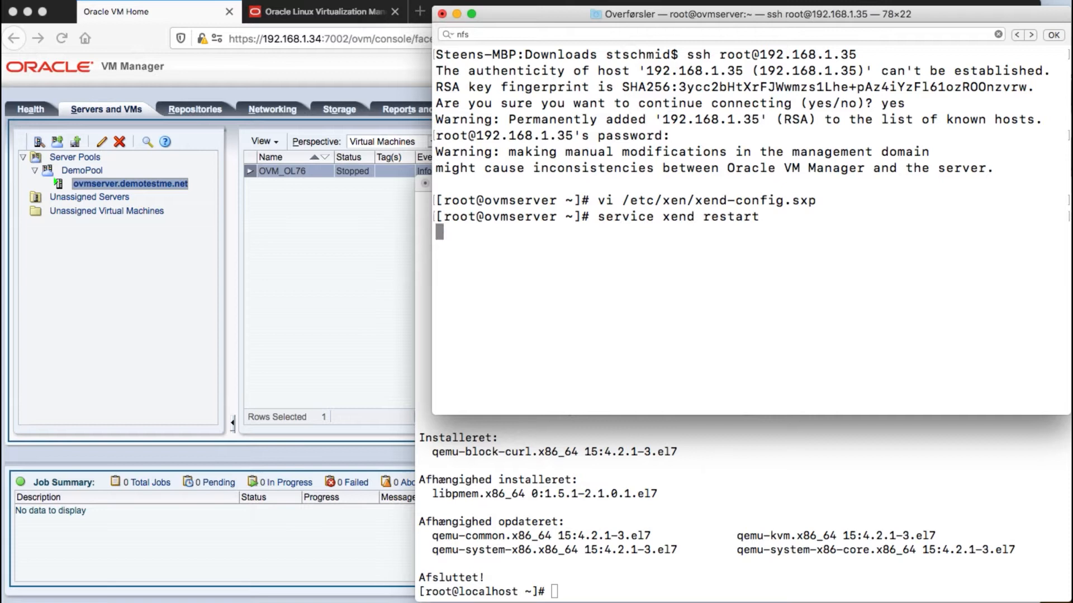
Start the libvirtd service on the host.
text(service libvirtd start)
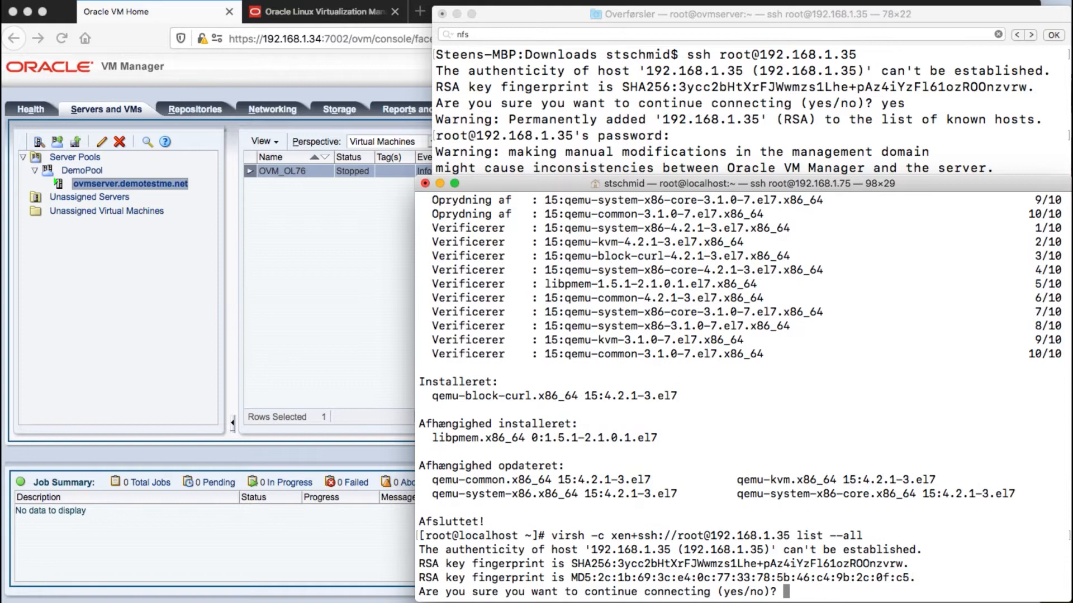
Accept the 192.168.1.35 host key so virsh lists Domain-0, then generate a vdsm key pair.
text(yes)
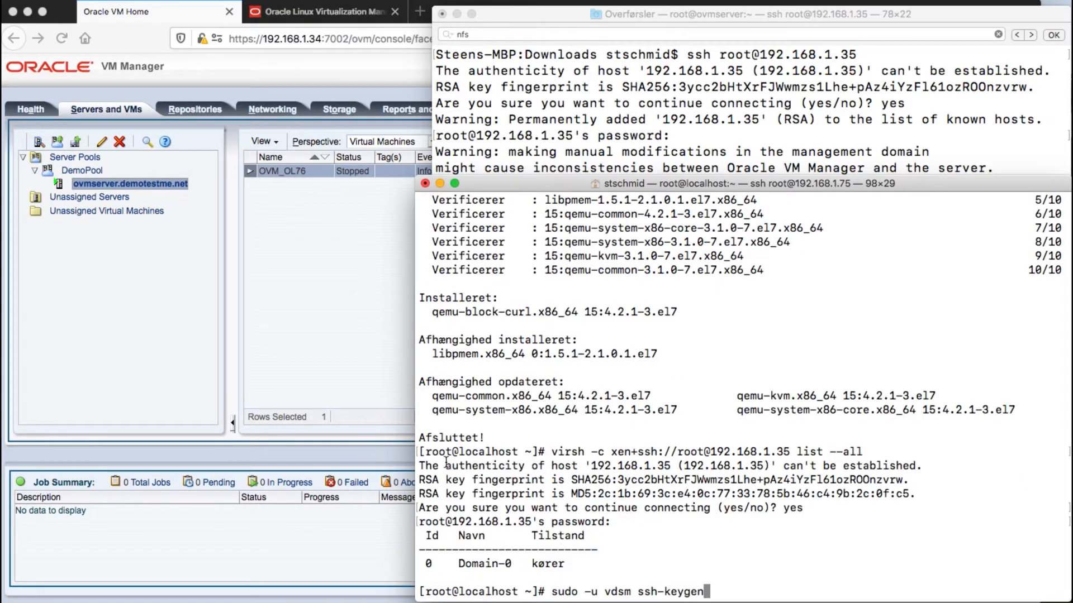
key(Return)
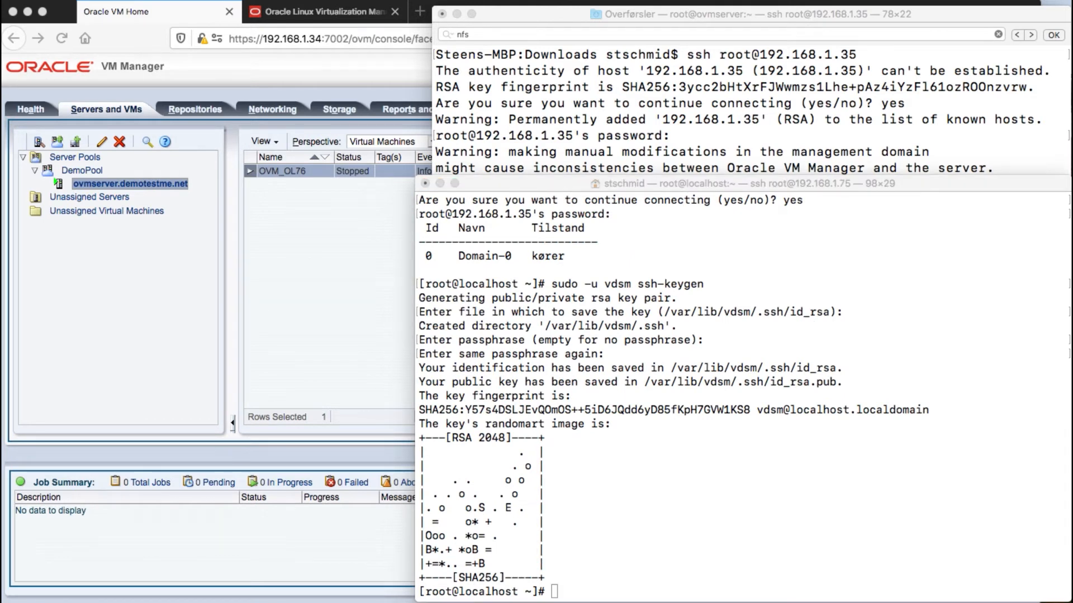
text(sudo -u vdsm ssh-copy-id)
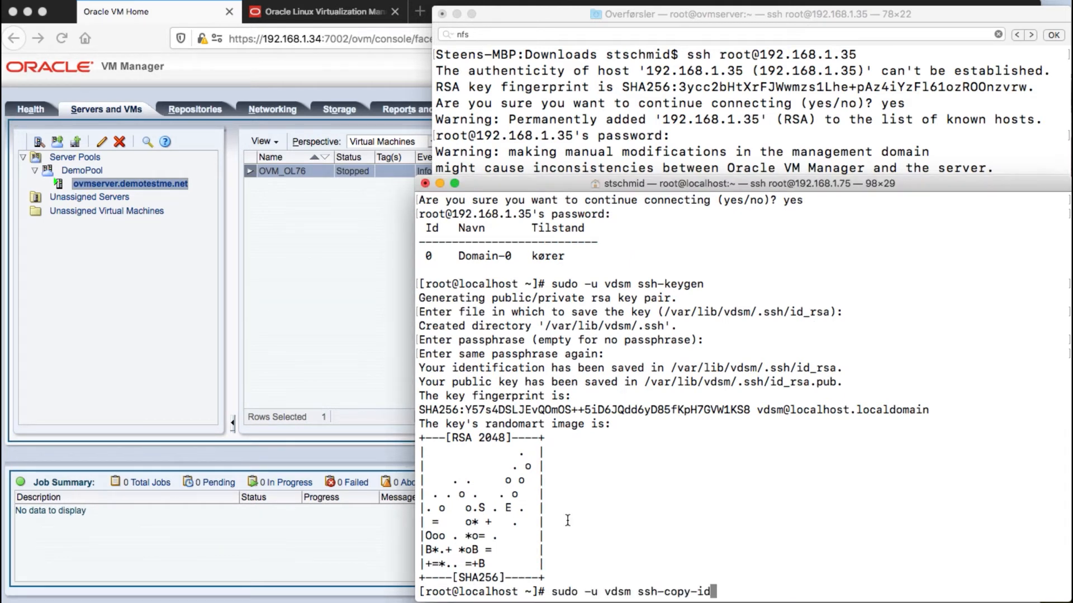
text(roo)
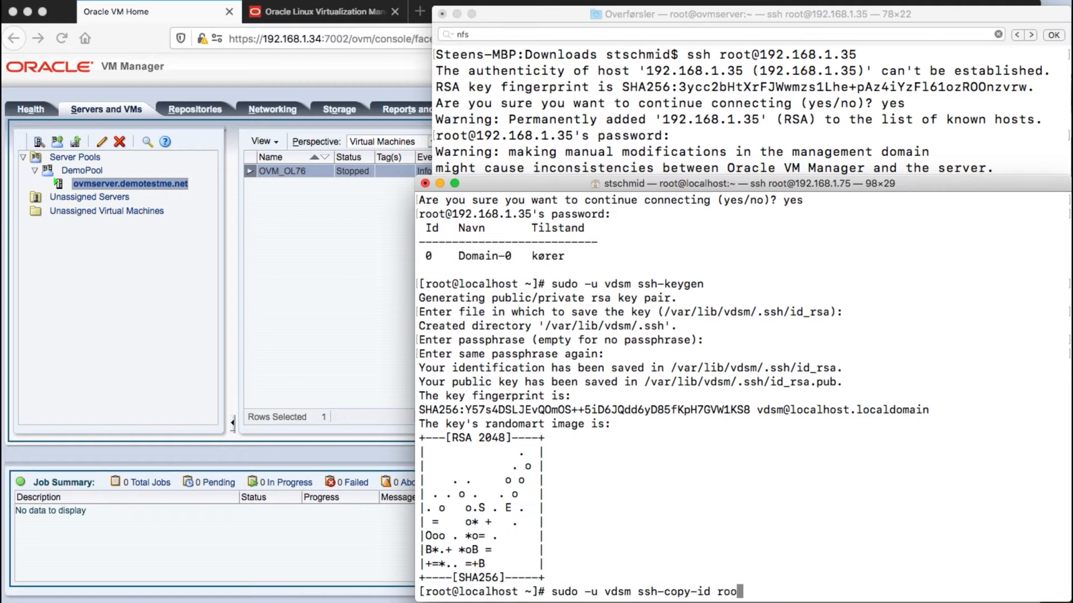
text(@)
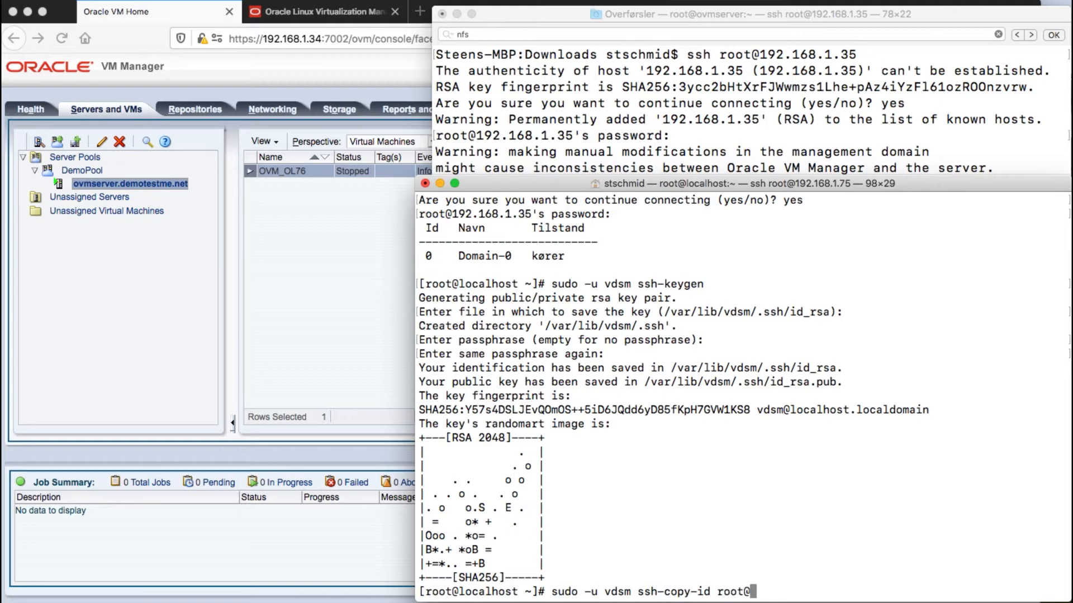
text(192.168.1.35)
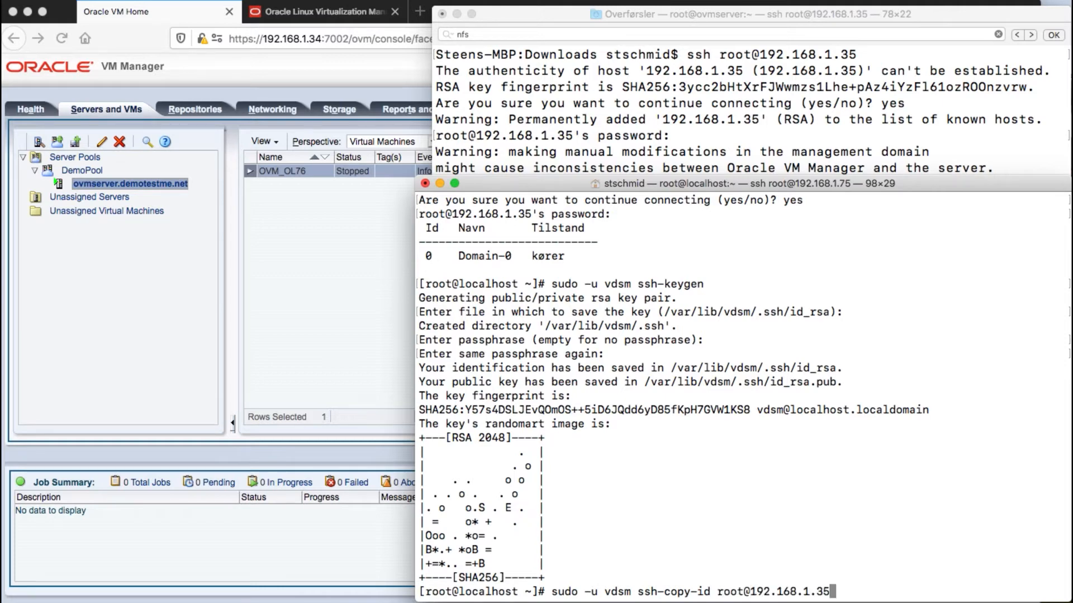
key(Return)
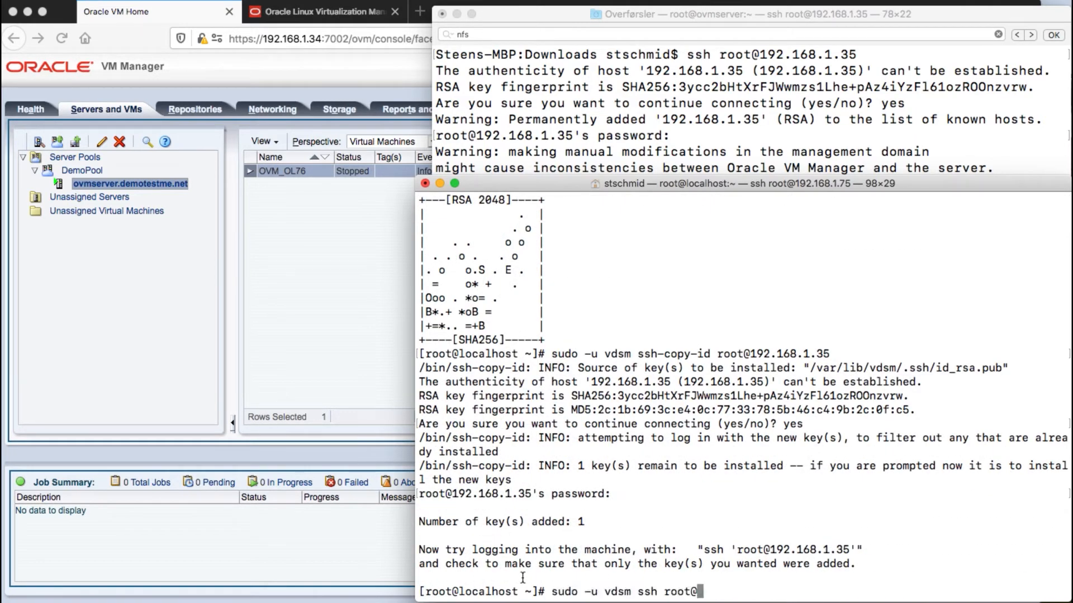
text(192)
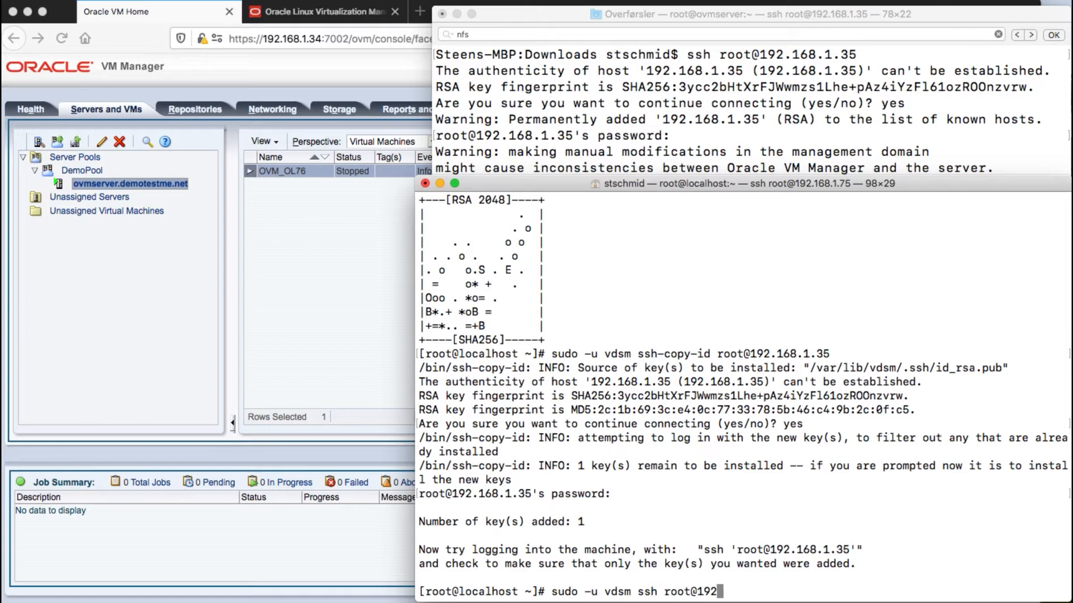
text(.168.1.35)
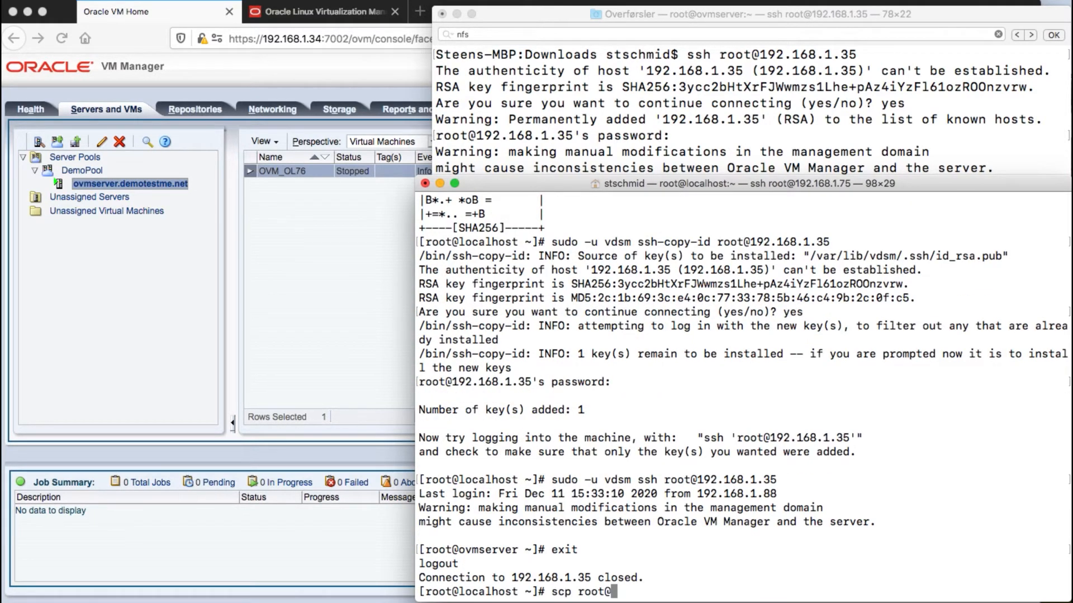
mouse_move(843, 525)
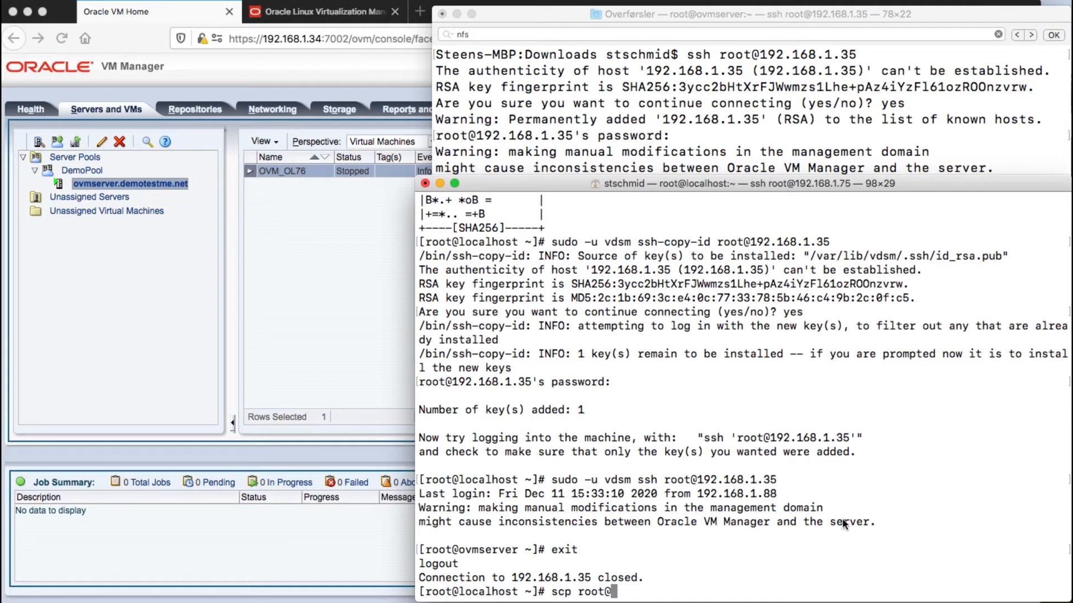
Copy ca.pem from 192.168.1.44:/etc/pki/ovirt-engine into /root/ca.pem.
click(321, 11)
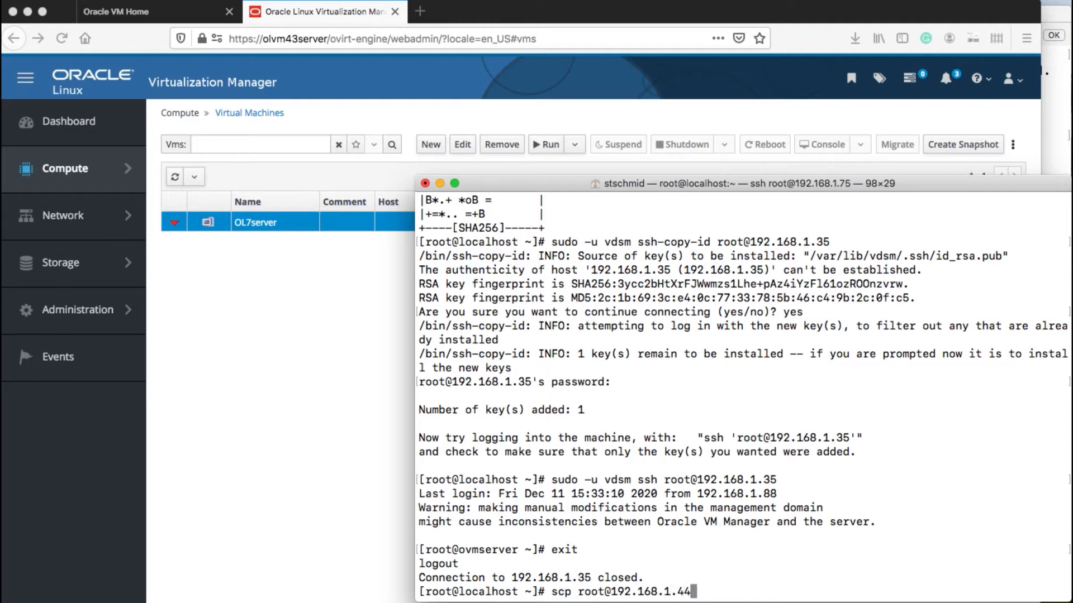
text(:/etc)
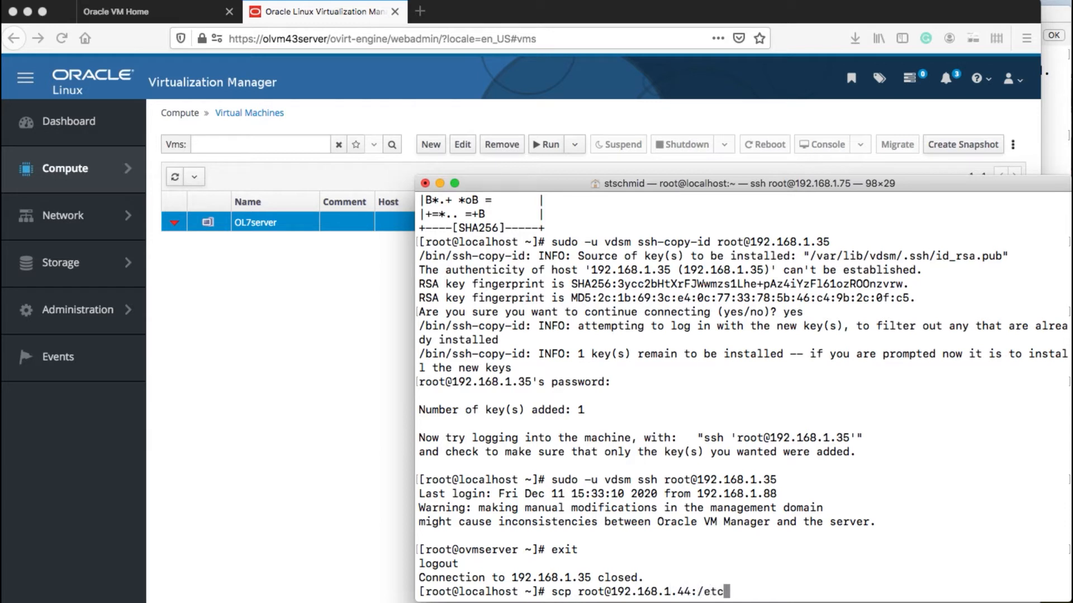
text(pki/ovi)
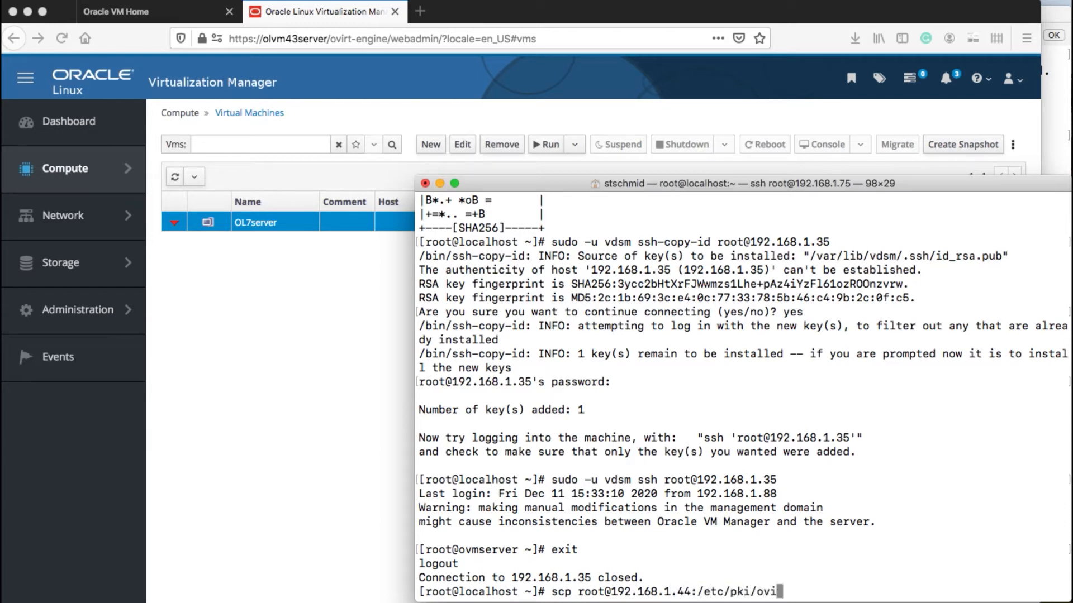
text(ovirt-engin)
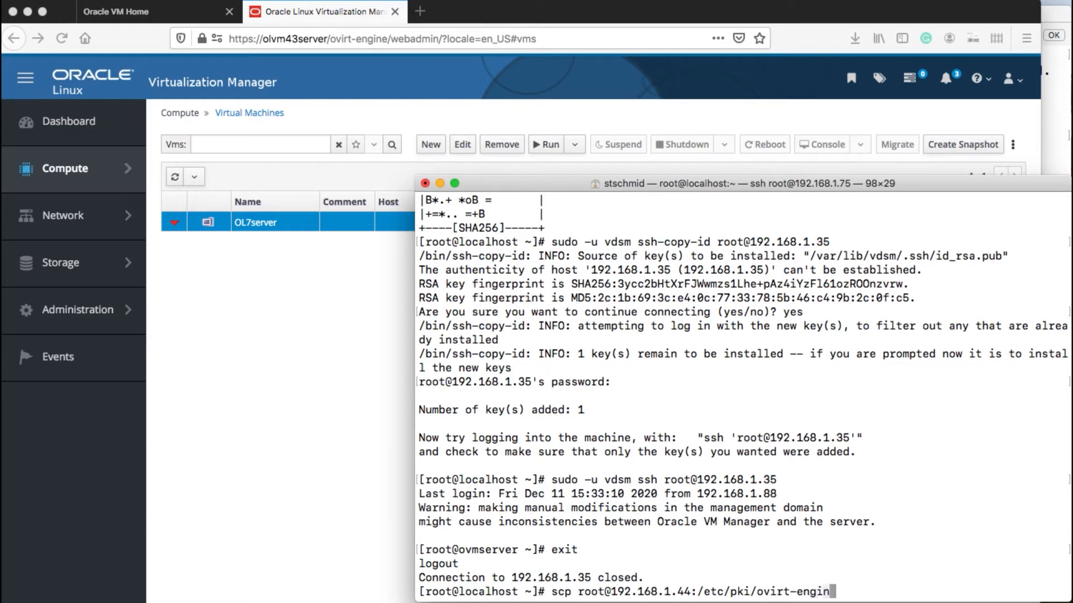
text(e/ca.pem)
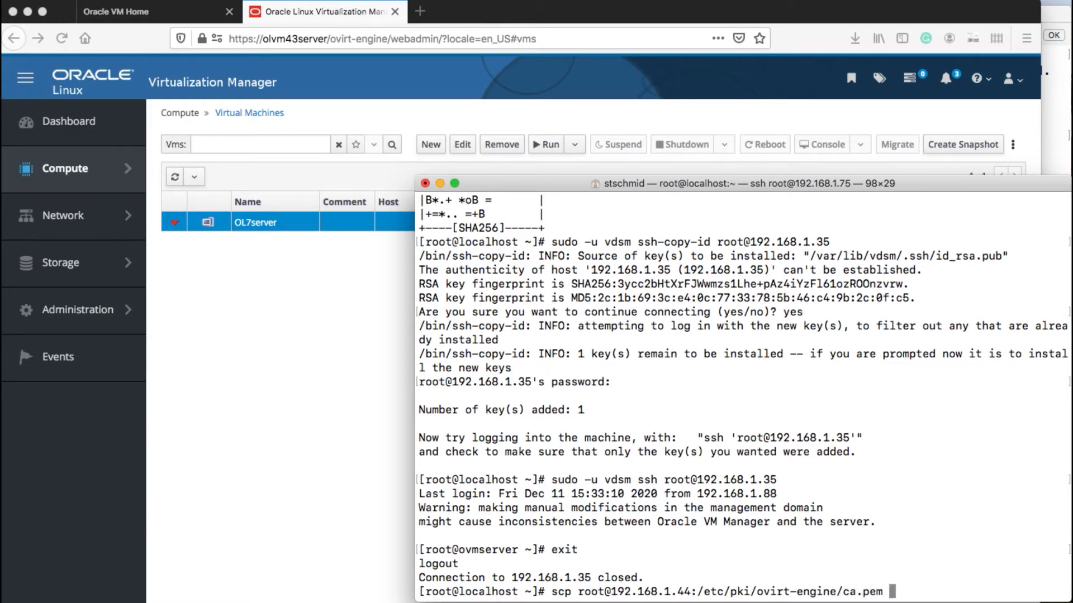
text(/root/ca)
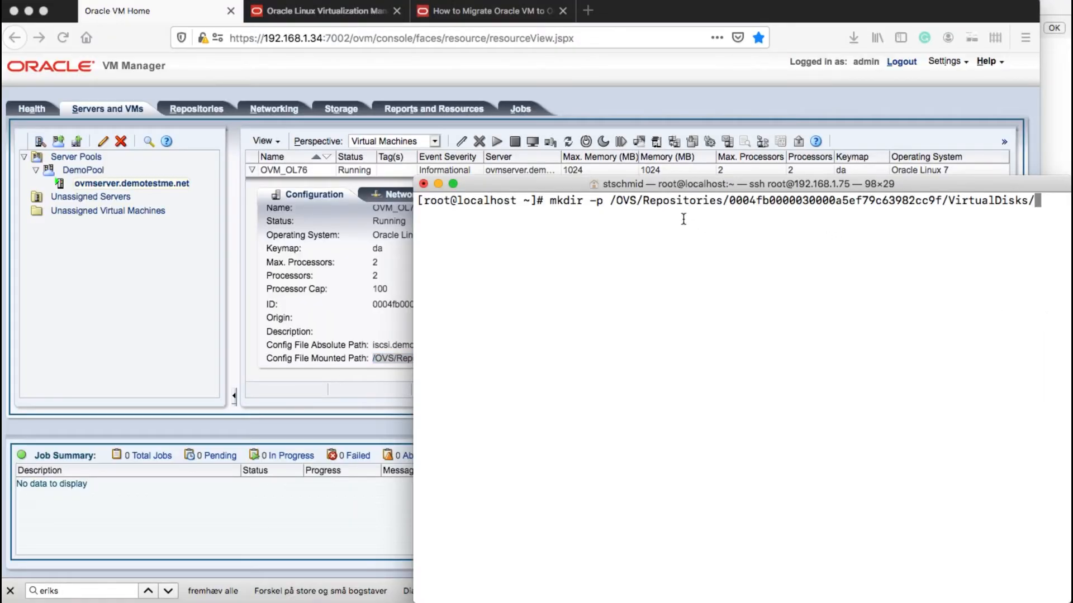
mouse_move(942, 207)
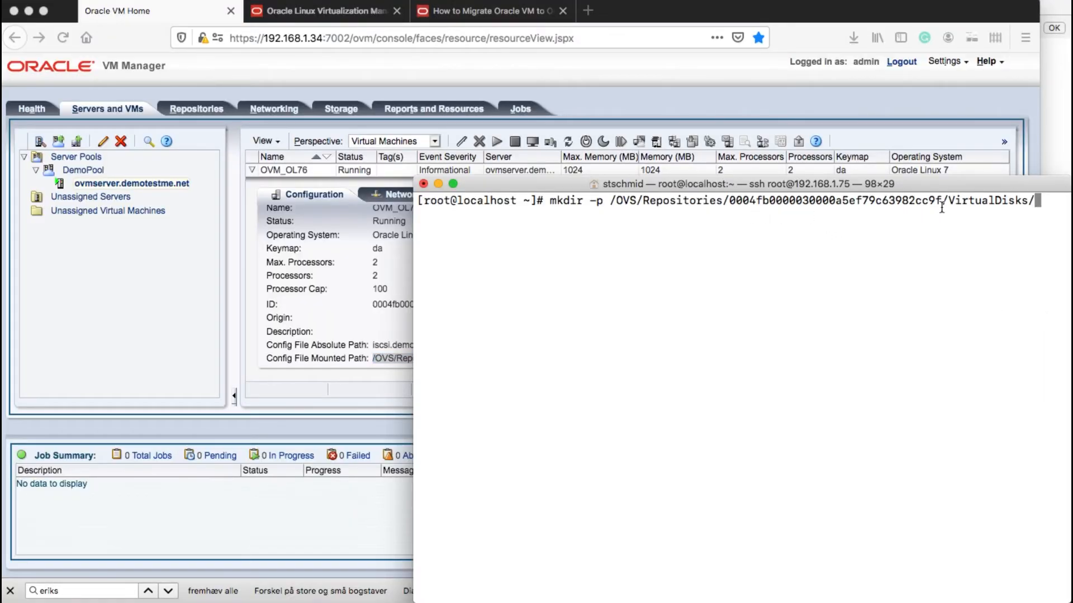
mouse_move(950, 218)
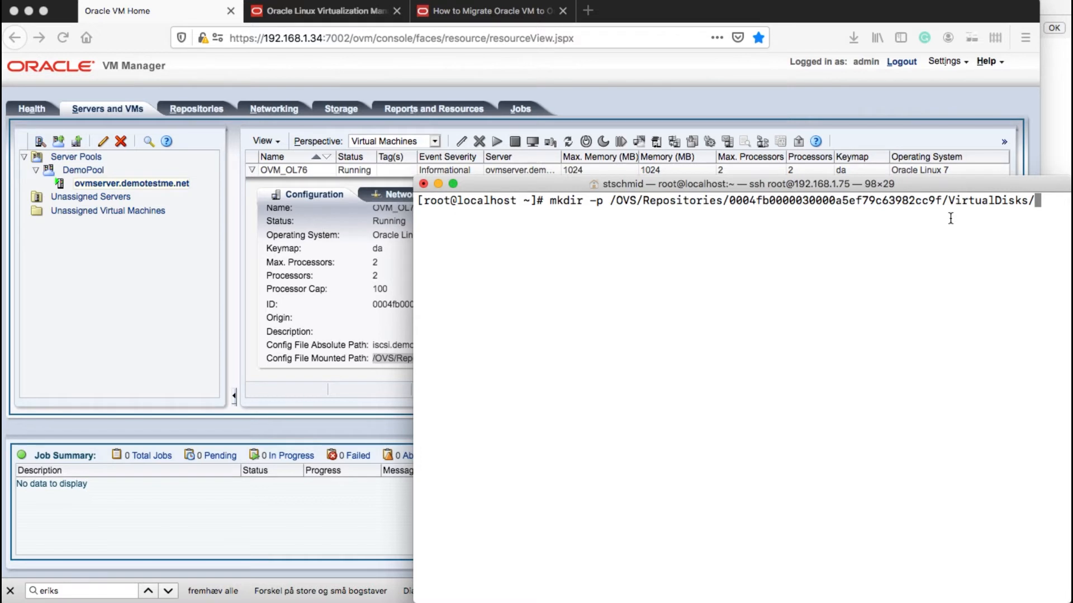
Mount 192.168.1.33:/home/Repository/VirtualDisks/ onto the /OVS/Repositories/0004fb0000… VirtualDisks directory.
text(mount -t nfs 192.168.1.33:/home/Repository/VirtualDisks/ /OVS/Repositories/0004fb0000030000a5ef79c63982cc9f/VirtualDisks/)
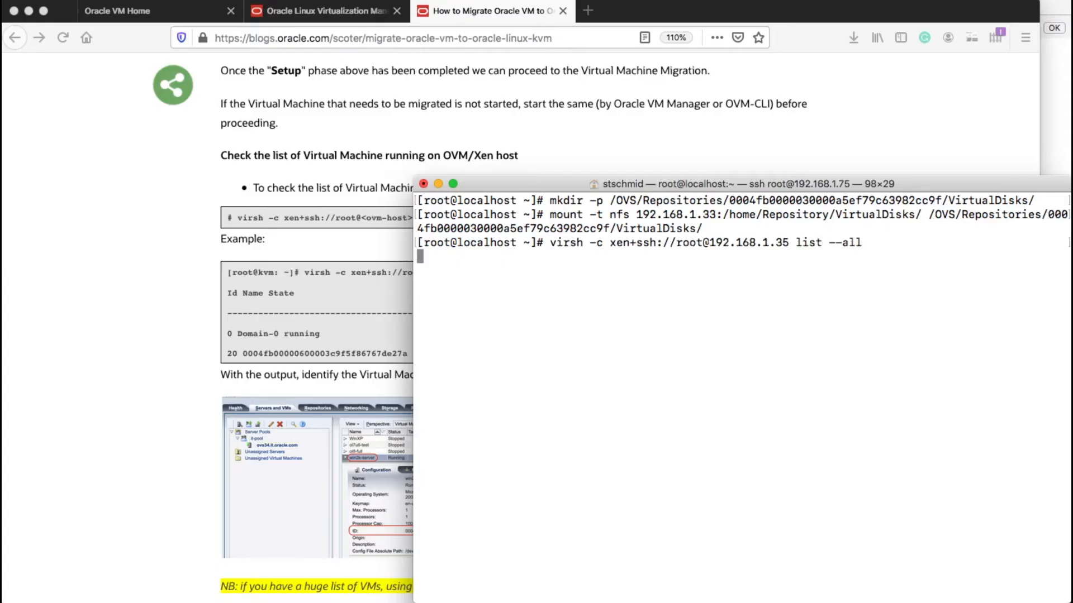
List the Xen host's domains over xen+ssh and dump the guest's XML to OracleLinux7ovs.xml.
key(Return)
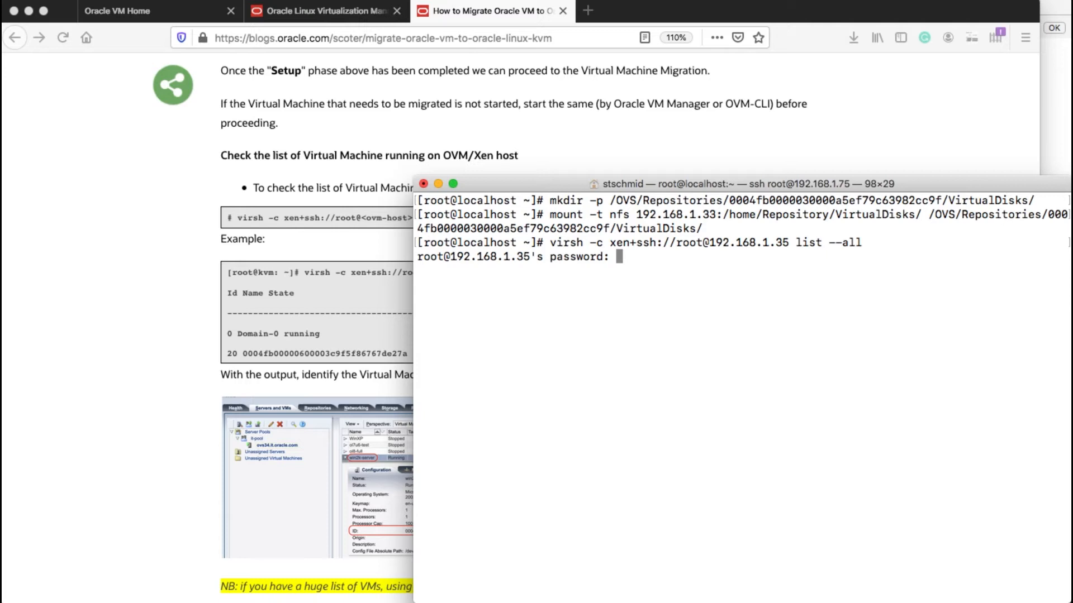
key(Return)
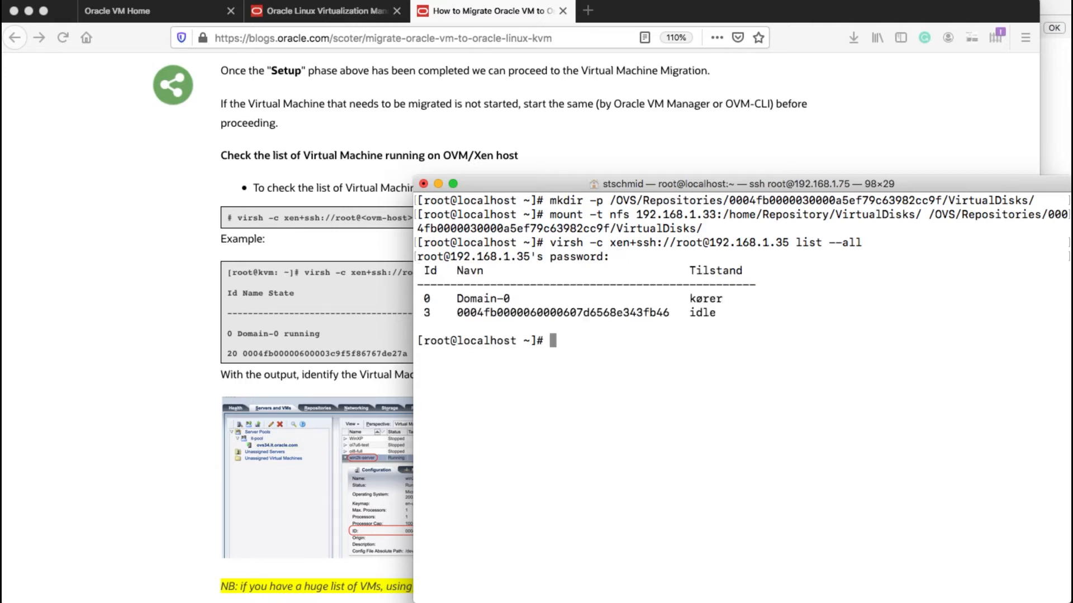
double_click(561, 313)
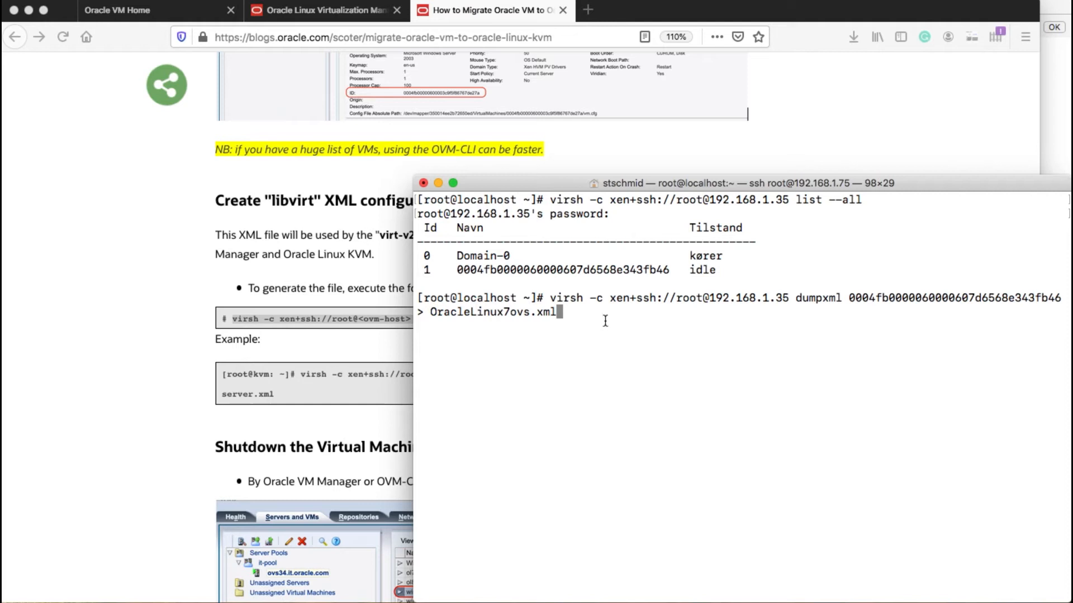
key(Return)
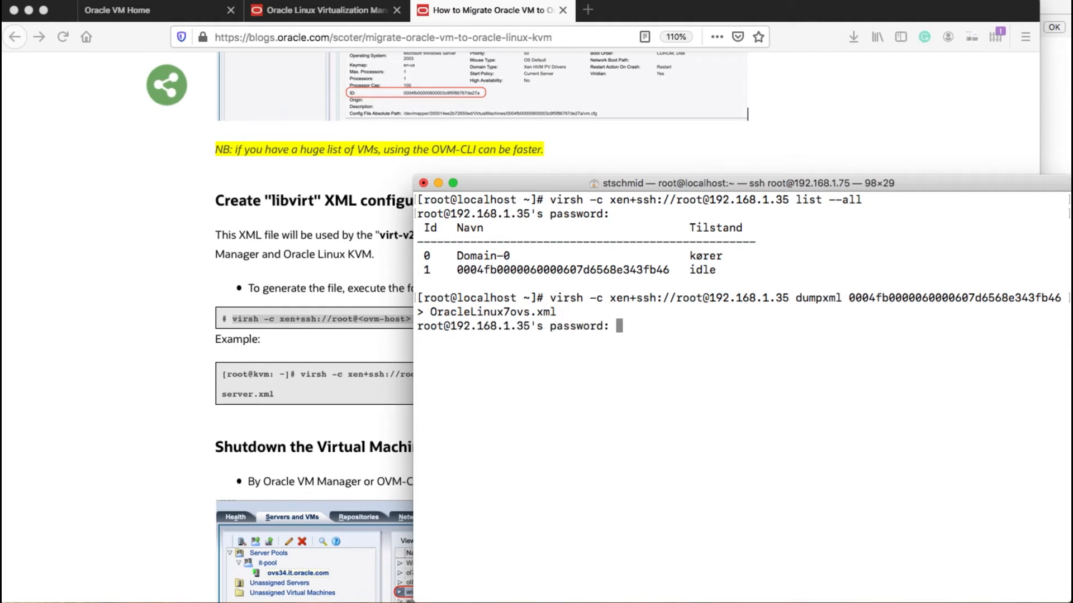
key(Return)
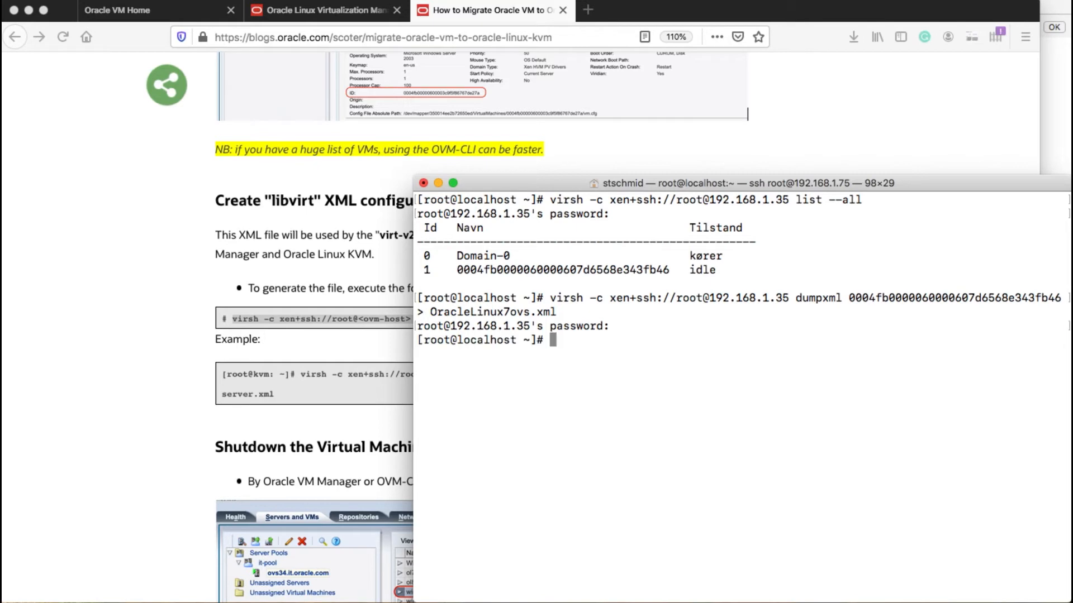
mouse_move(195, 415)
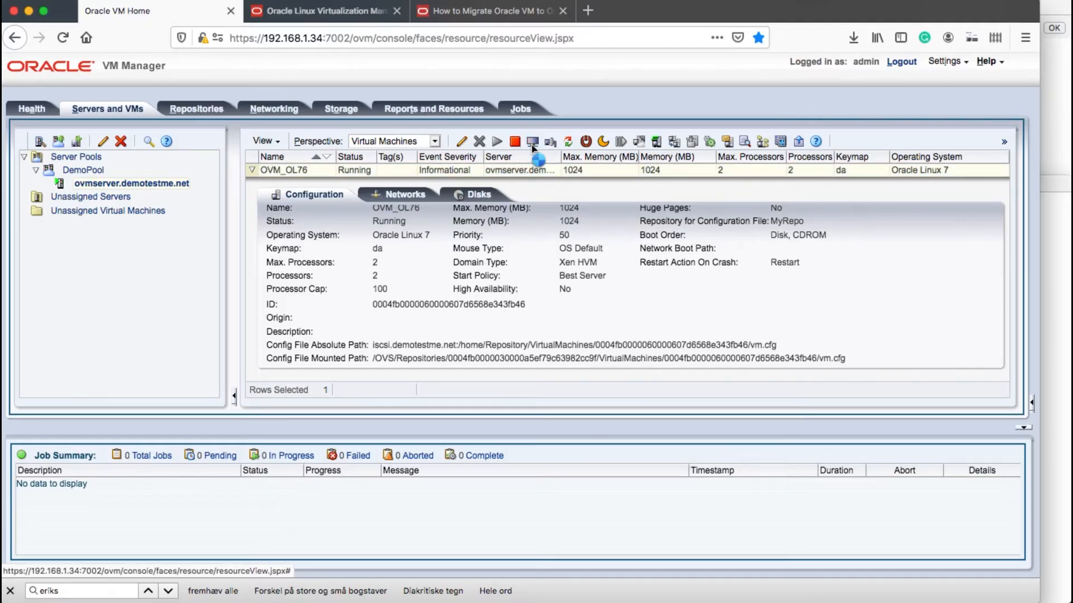
Open the OVM_OL76 console and begin typing the marker file name 'my_system_from_'.
click(531, 141)
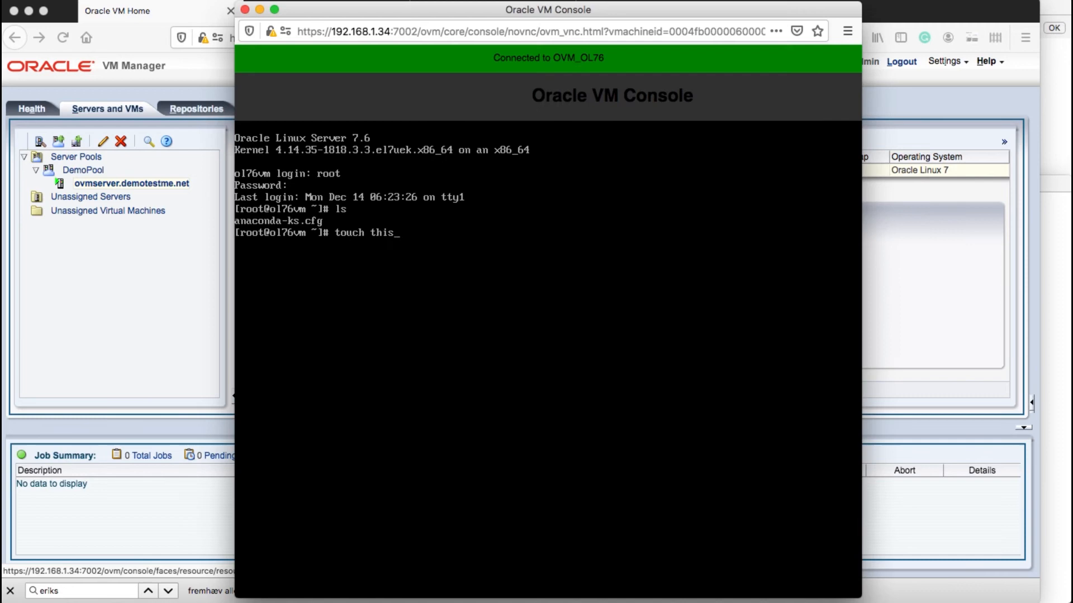
text(my_system_from_)
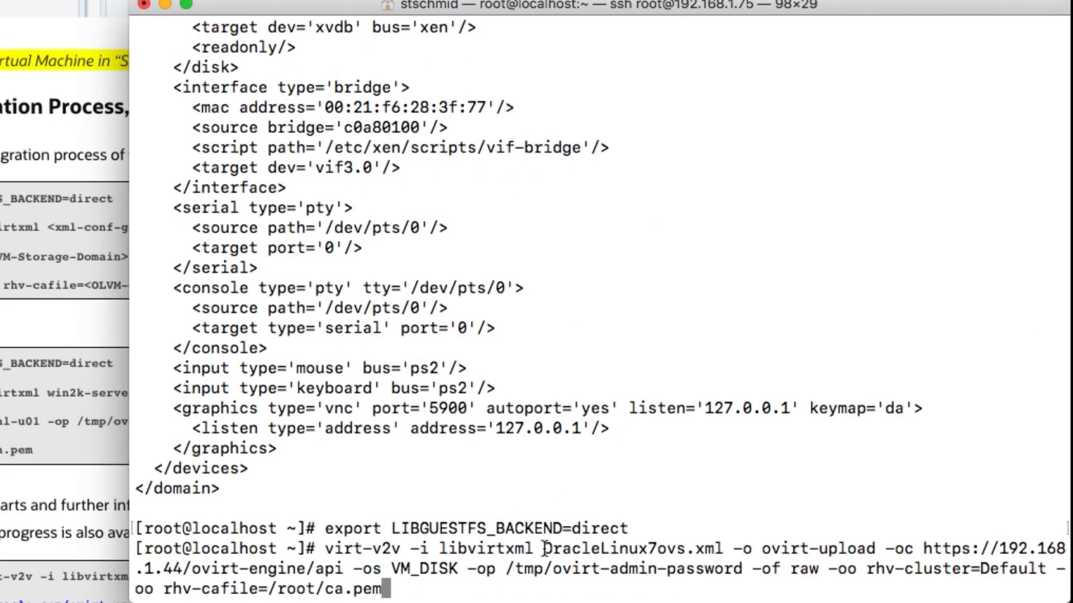
Run virt-v2v on OracleLinux7ovs.xml with ovirt-upload output and the /root/ca.pem CA file.
double_click(573, 548)
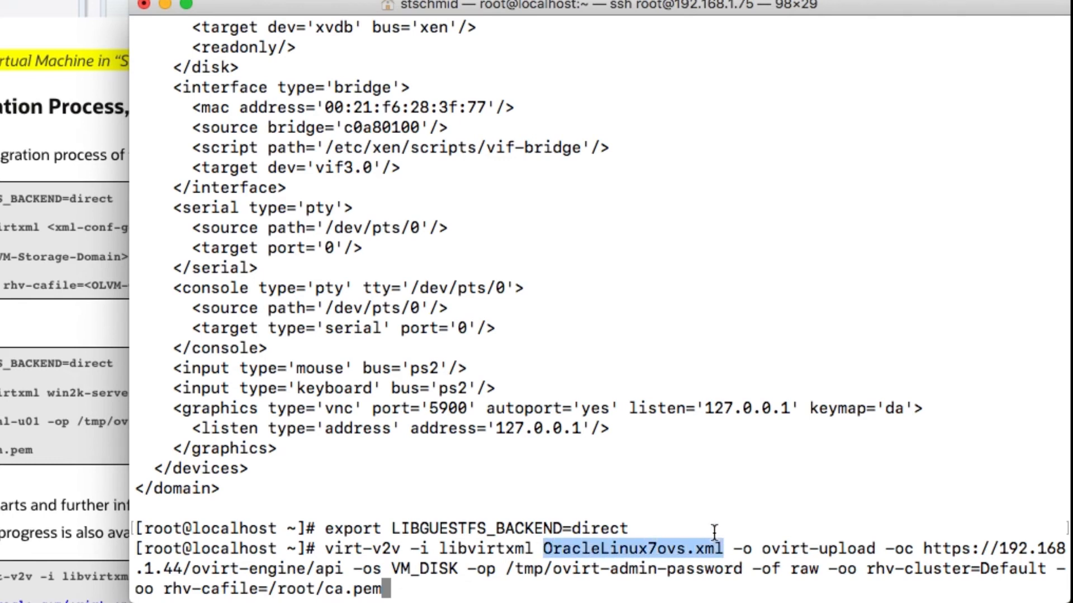
mouse_move(721, 557)
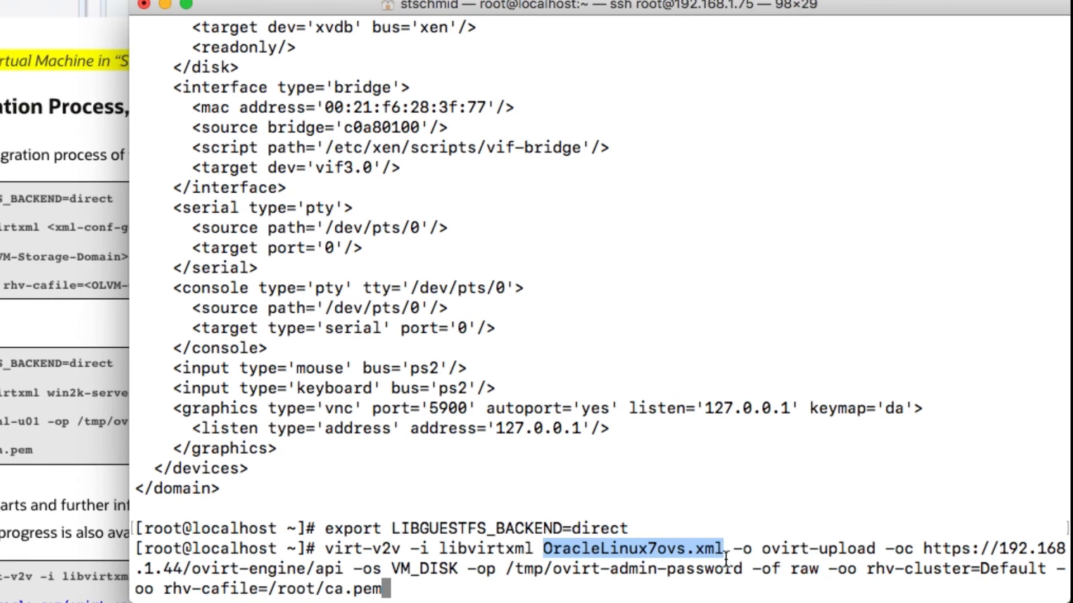
mouse_move(326, 518)
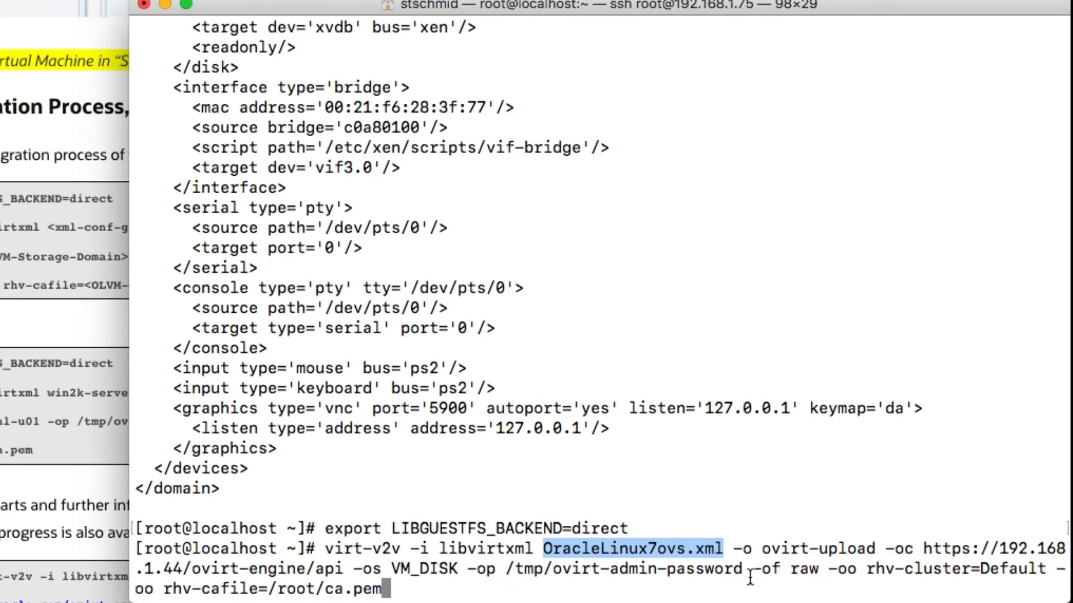
mouse_move(564, 564)
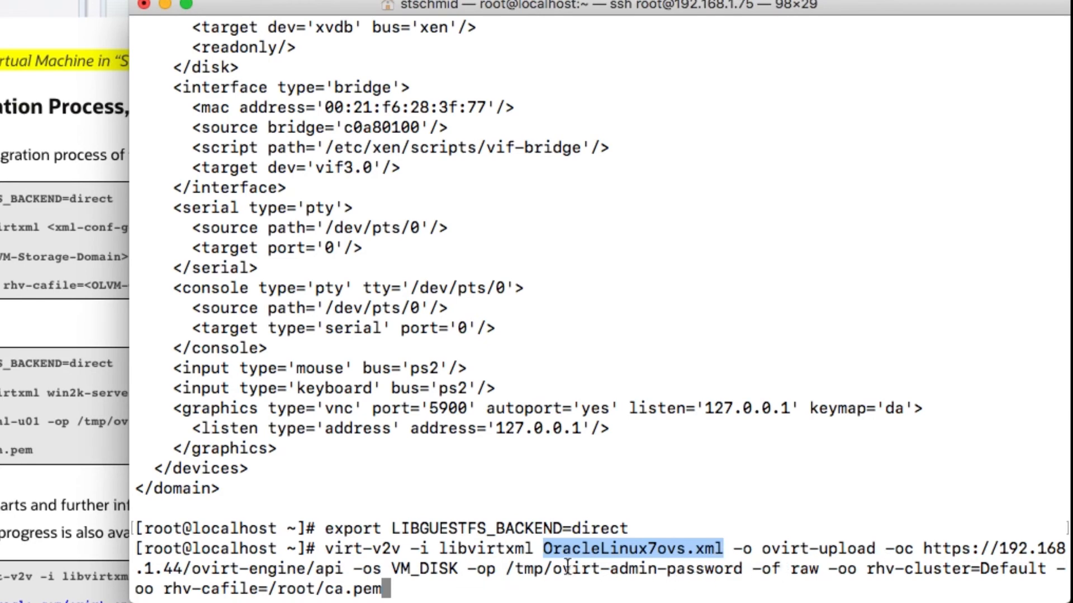
key(Return)
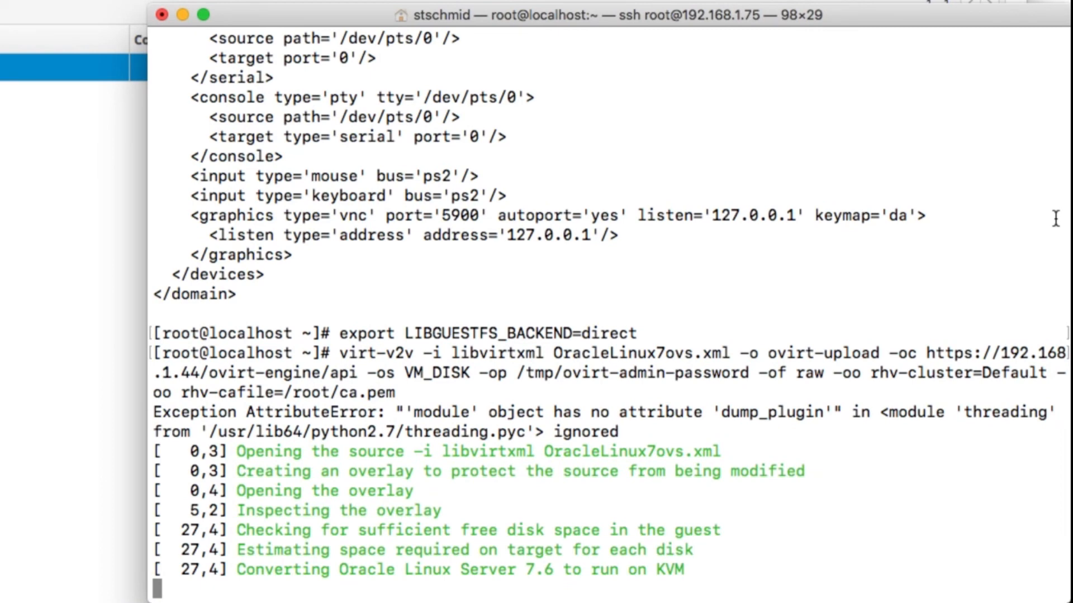
Scroll the terminal to follow virt-v2v converting Oracle Linux Server 7.6 for KVM.
scroll(down, 3)
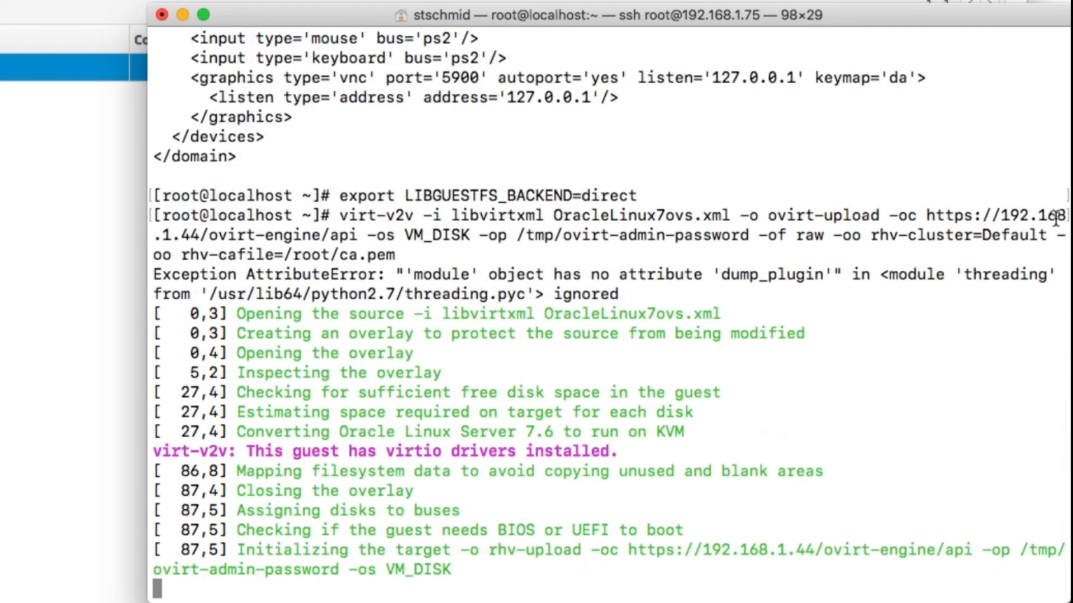
scroll(down, 3)
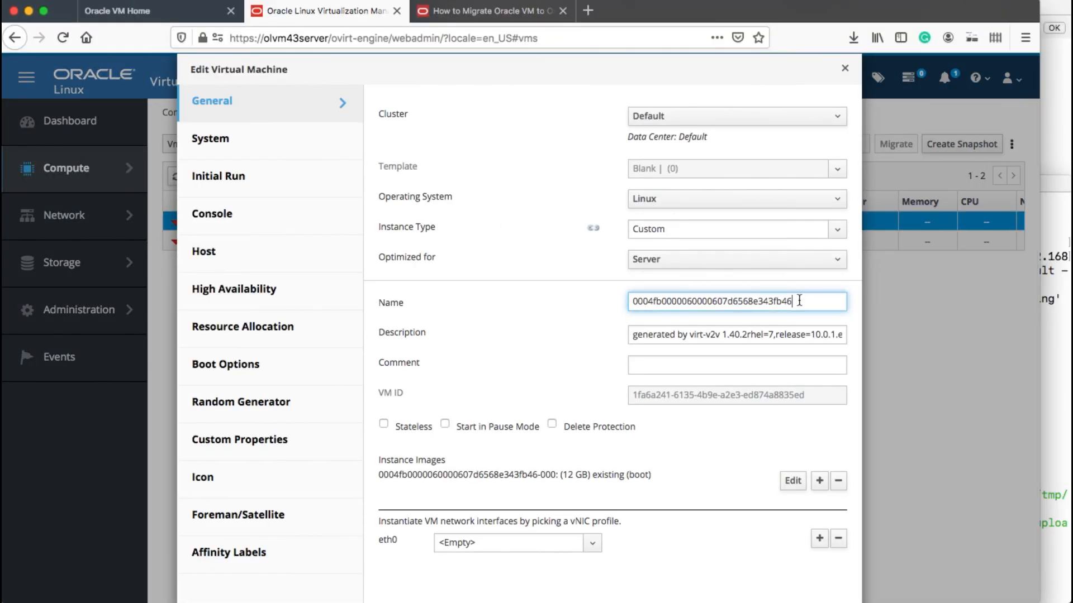
Rename the imported VM to OracleLinux7_from_OVM and set its OS to Oracle Linux 7.x x64.
text(OVM)
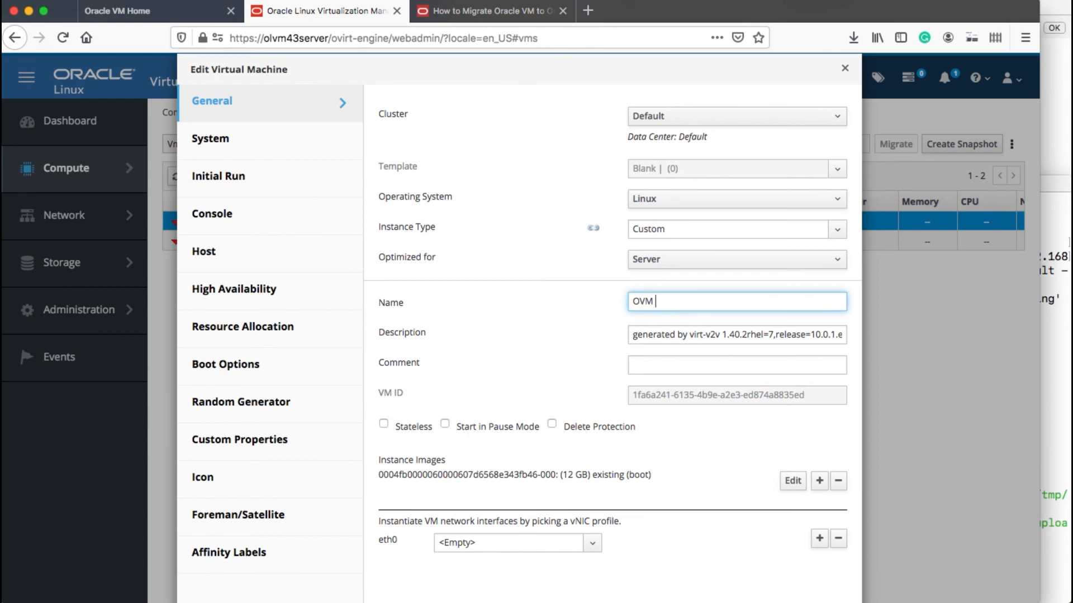
text(OracleLinux7_from_)
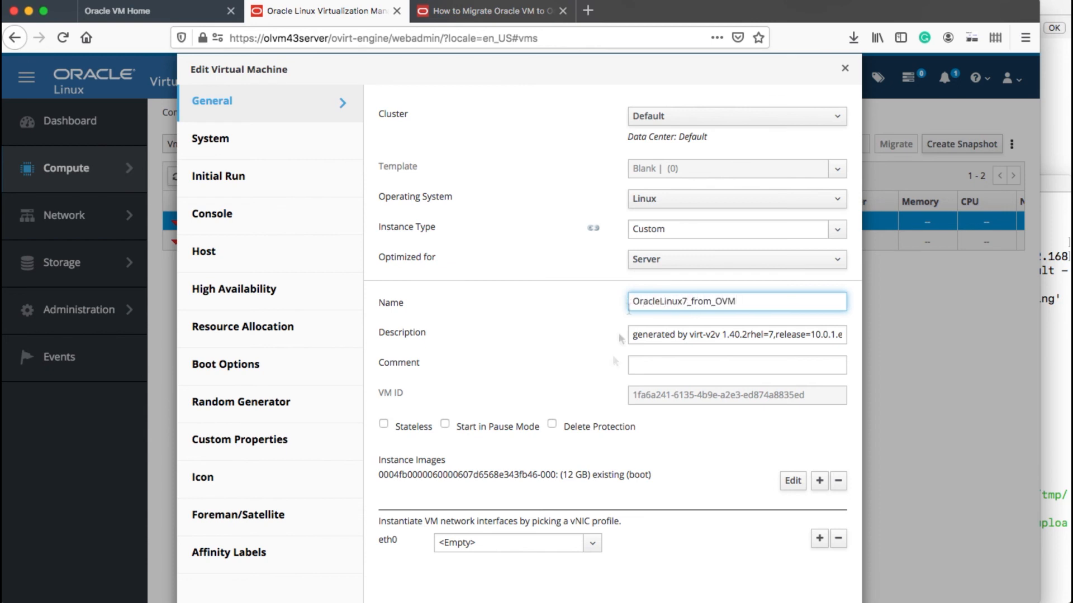
click(735, 199)
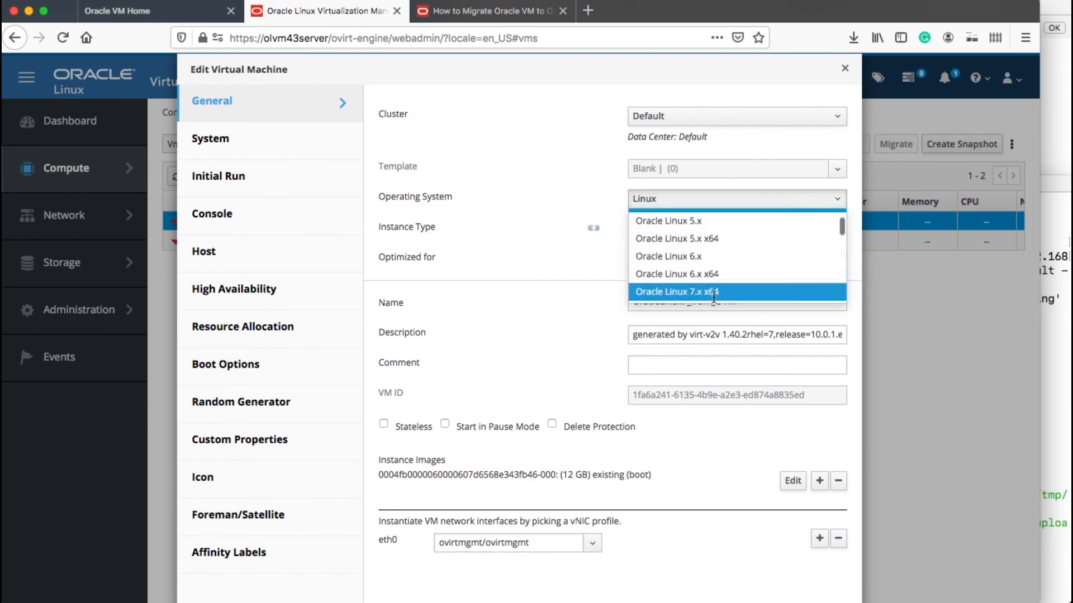
click(845, 68)
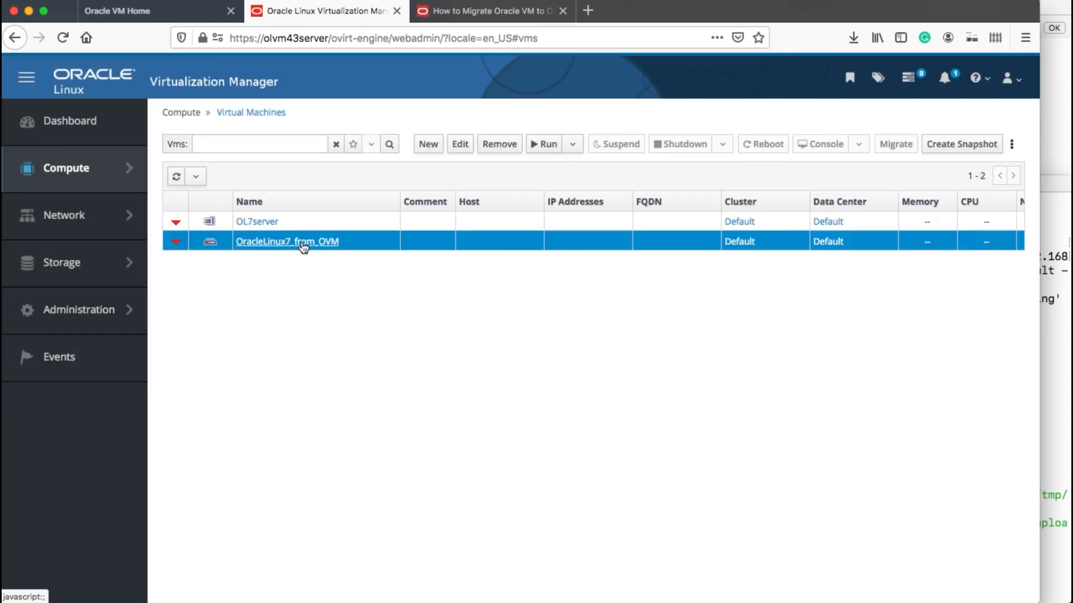
Open OracleLinux7_from_OVM's details page and launch its noVNC console.
click(287, 241)
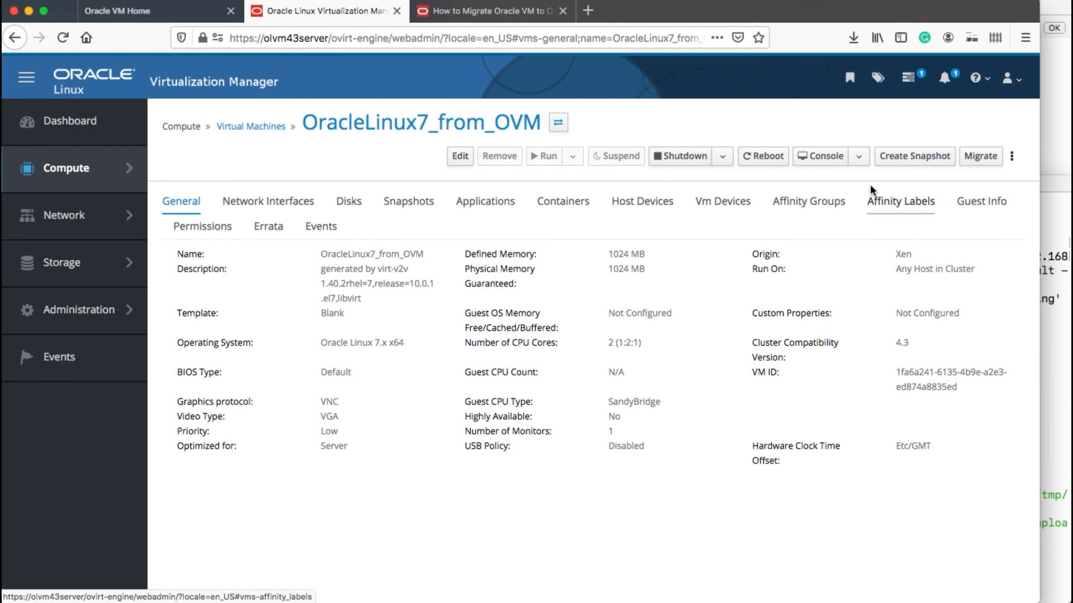
click(818, 156)
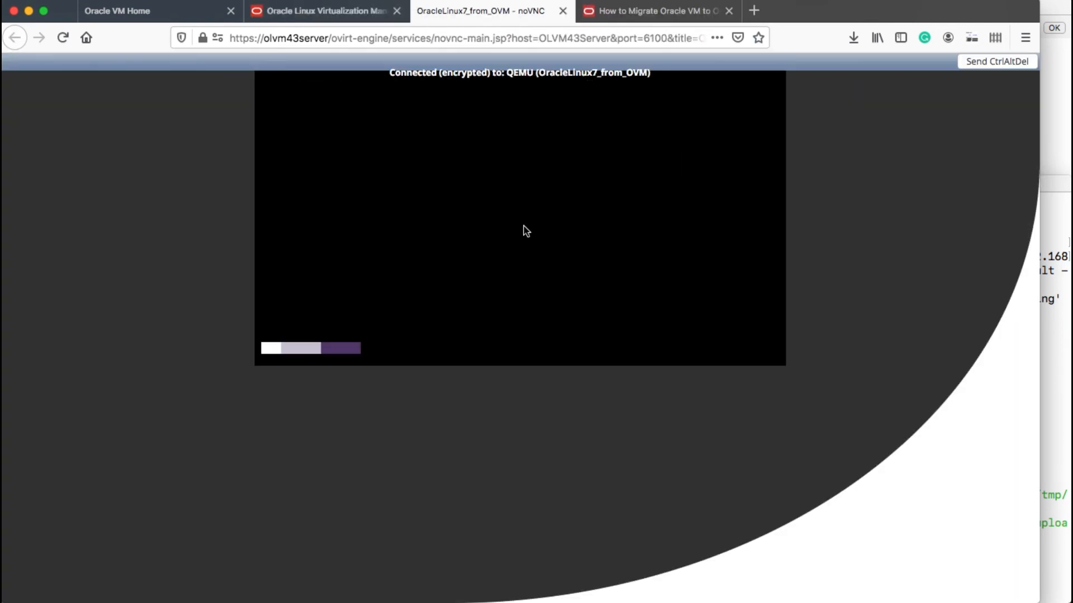